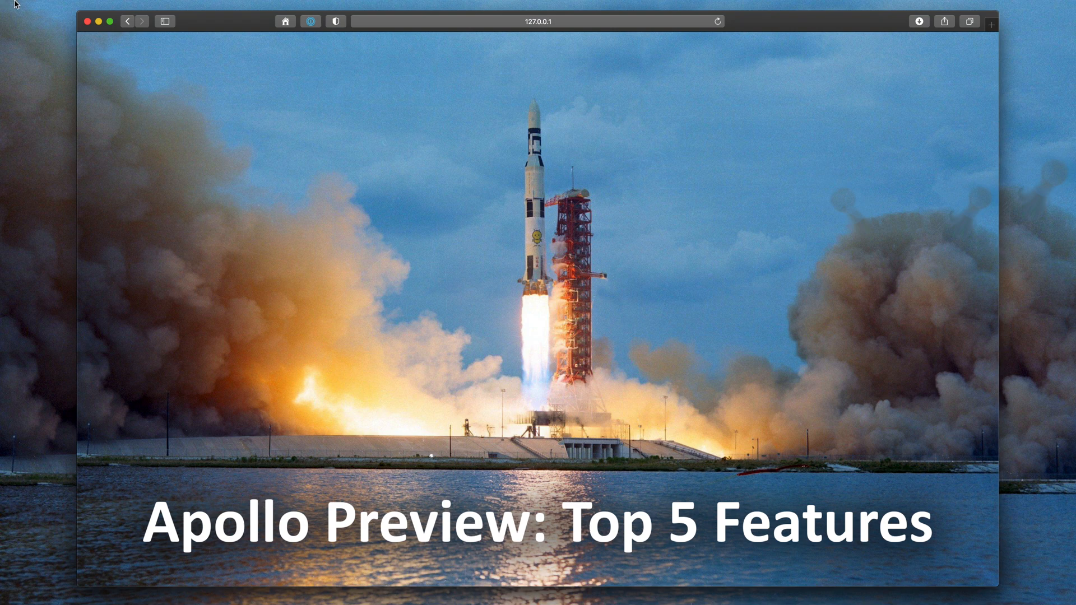
# Load turbot.com/v5 from Safari's address bar
pyautogui.click(535, 21)
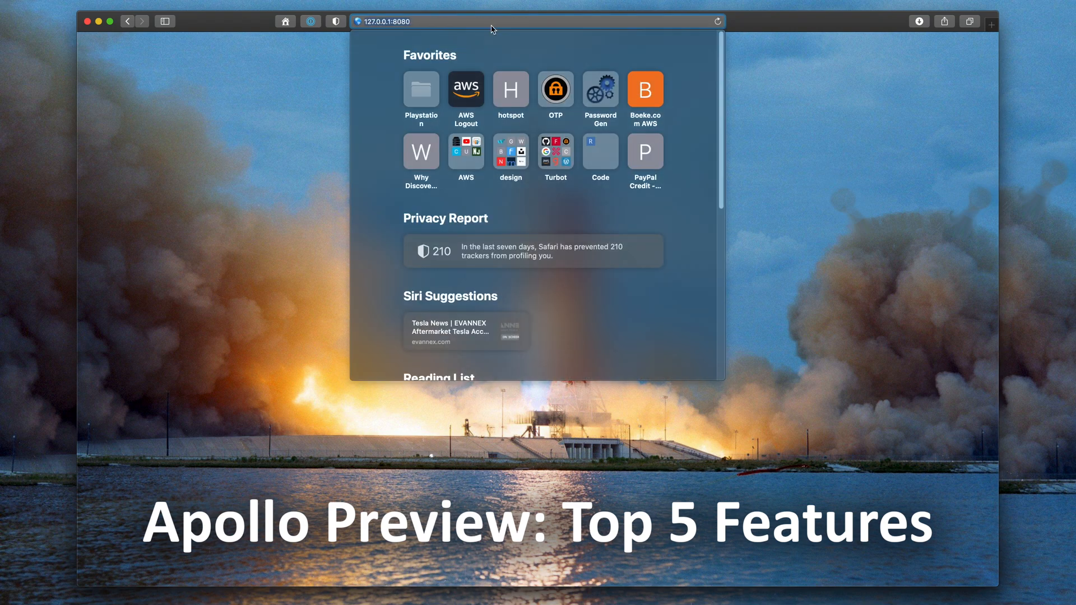
pyautogui.write('turbot.com')
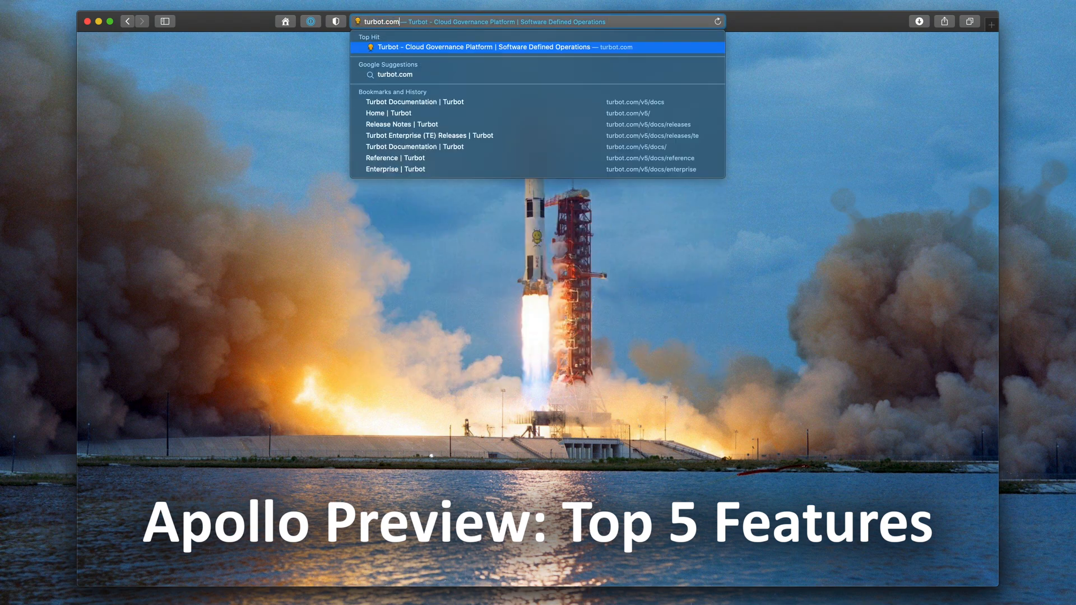
pyautogui.write('/v')
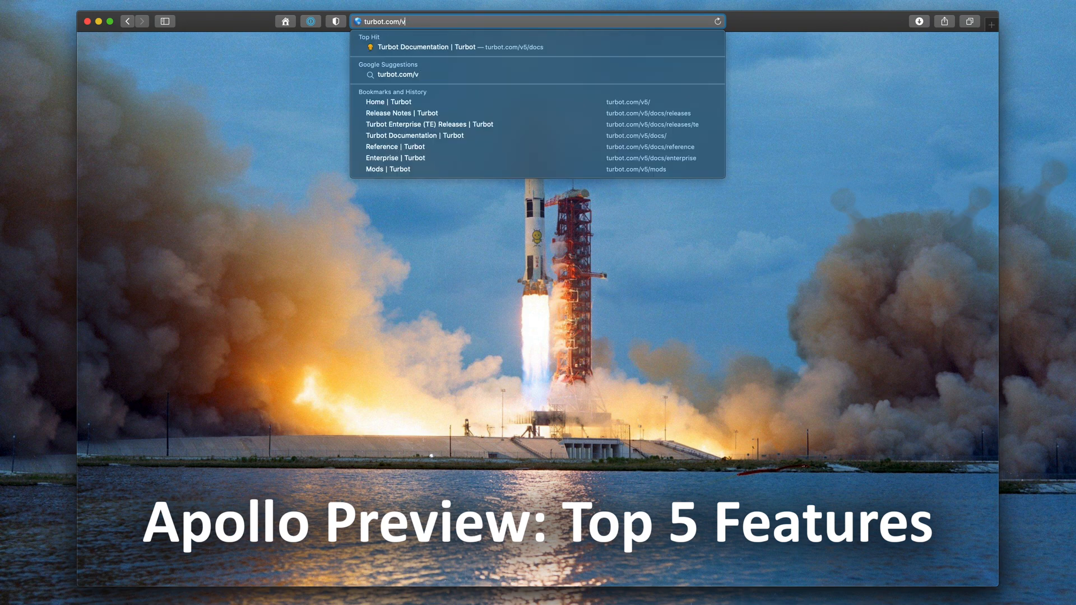
pyautogui.click(375, 102)
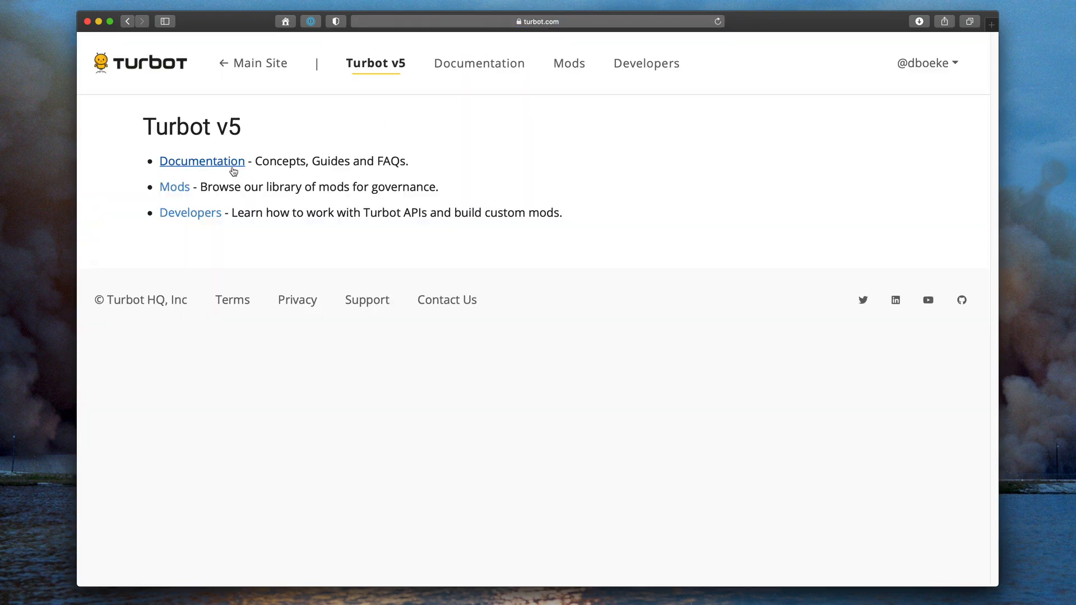
# Browse the Turbot Enterprise release notes under Documentation, then head to the demo console URL
pyautogui.click(202, 161)
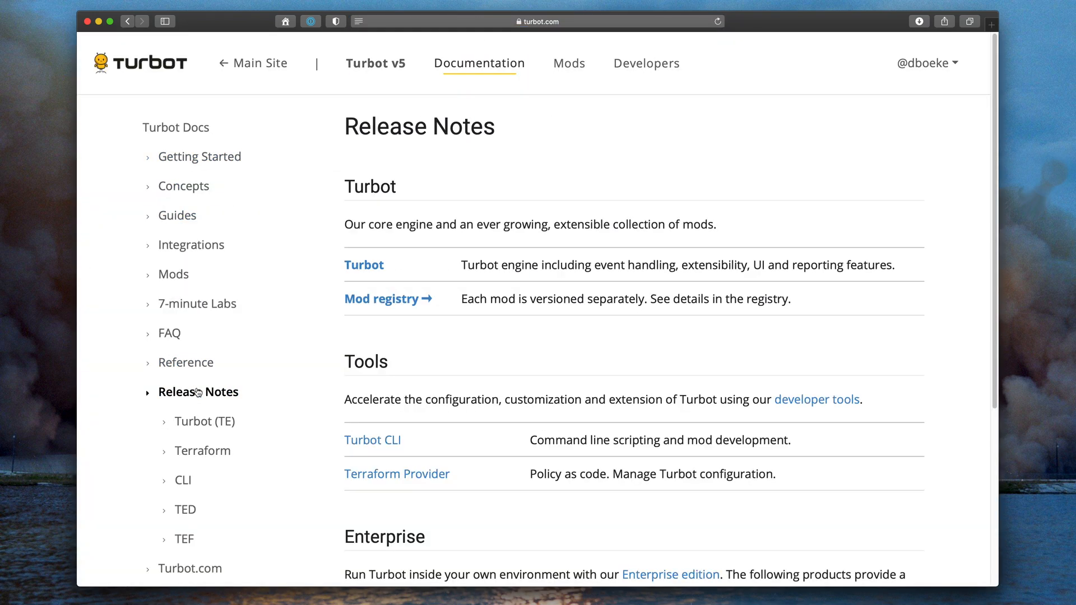
pyautogui.click(205, 422)
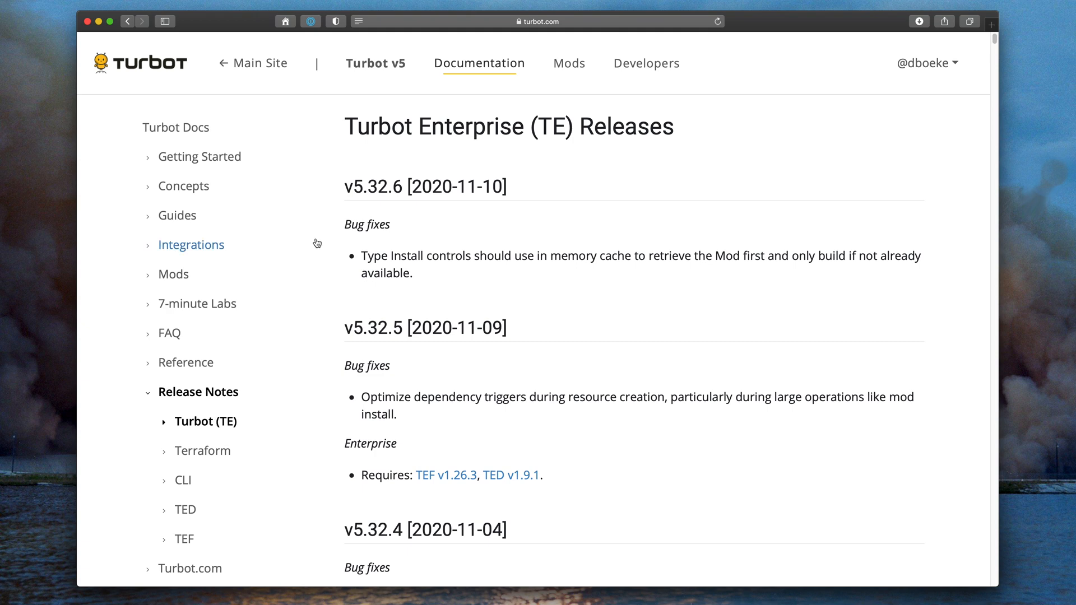
pyautogui.click(536, 21)
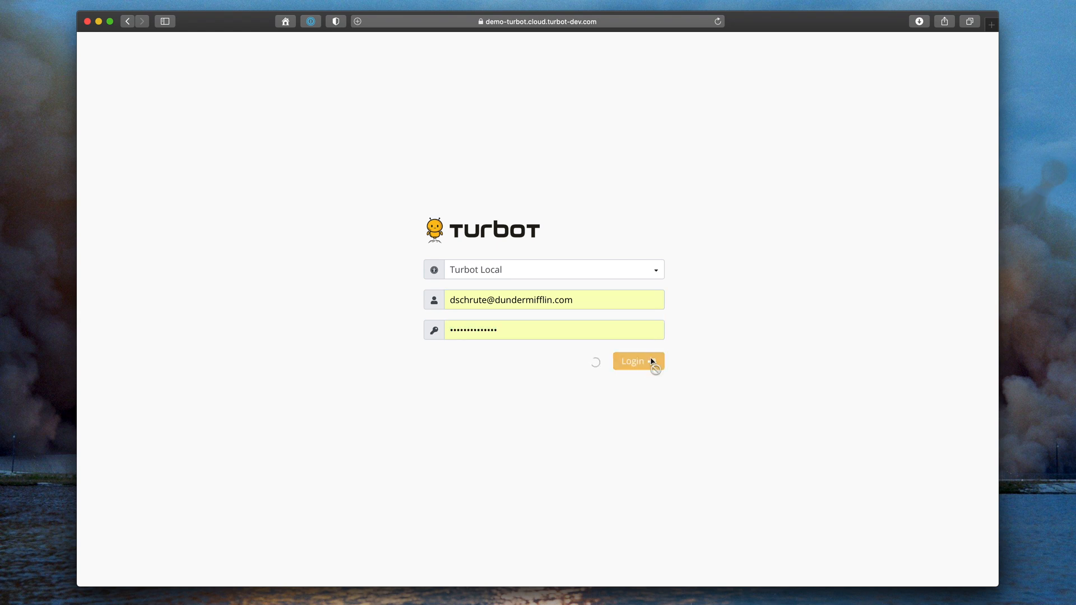
# Sign in to the demo workspace, visit the existing console, then return to the new console
pyautogui.click(634, 361)
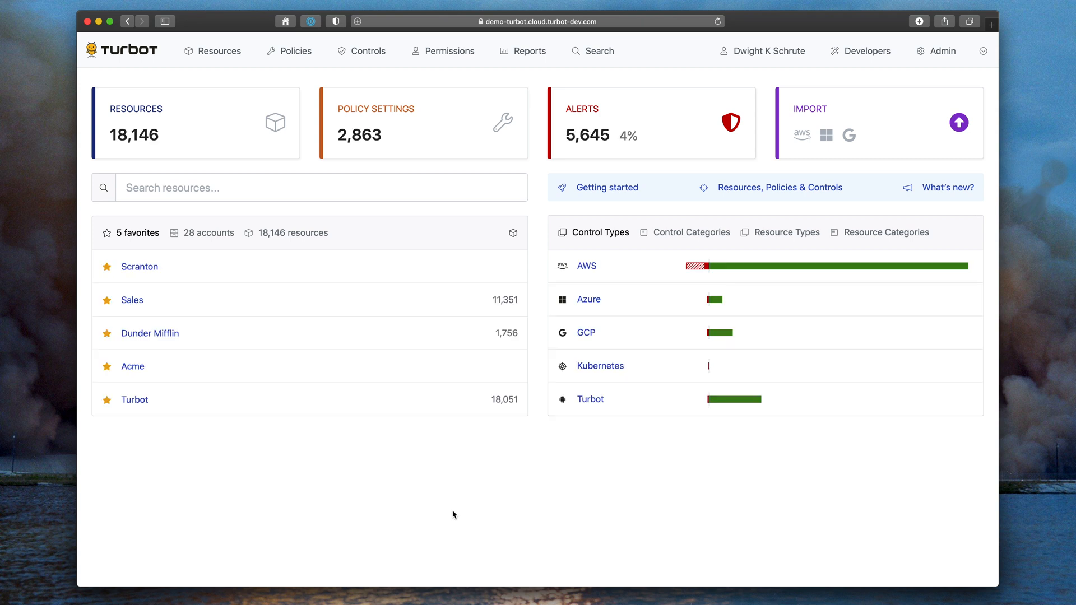
pyautogui.moveTo(942, 51)
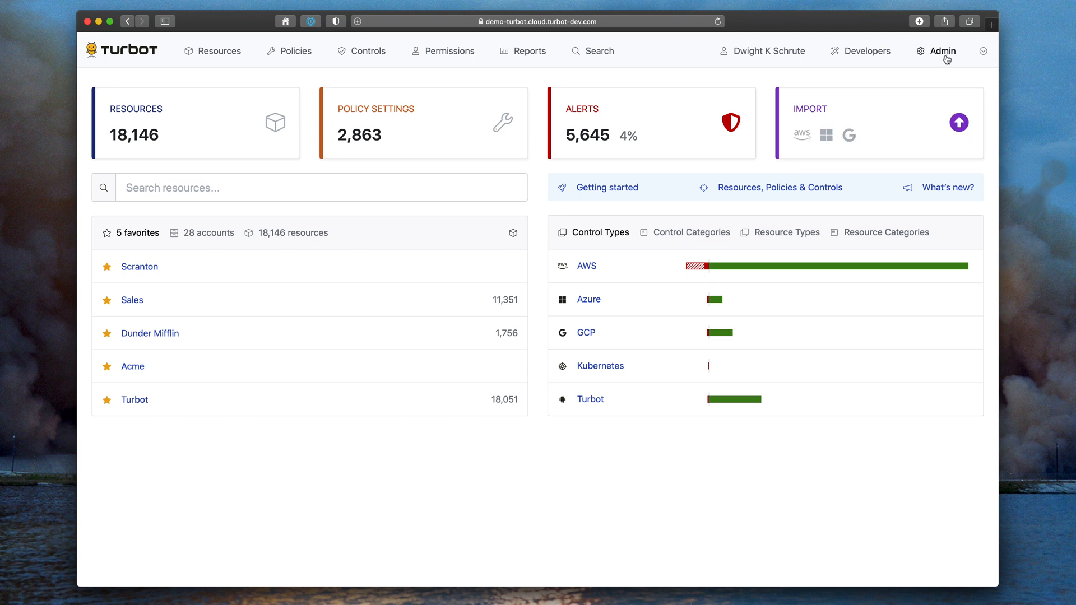
pyautogui.click(984, 51)
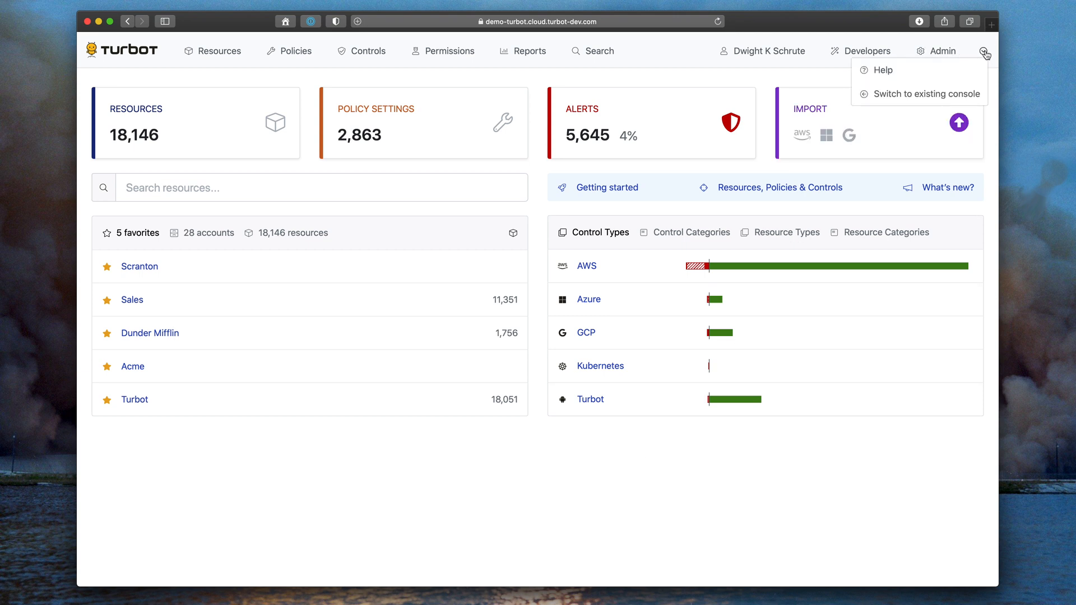
pyautogui.click(926, 94)
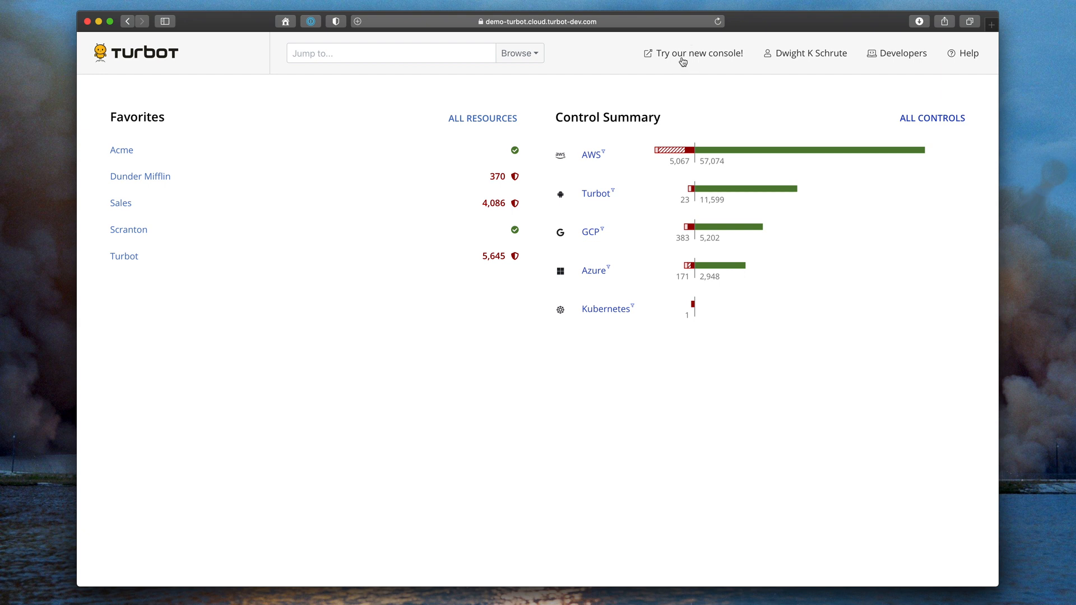
pyautogui.click(700, 53)
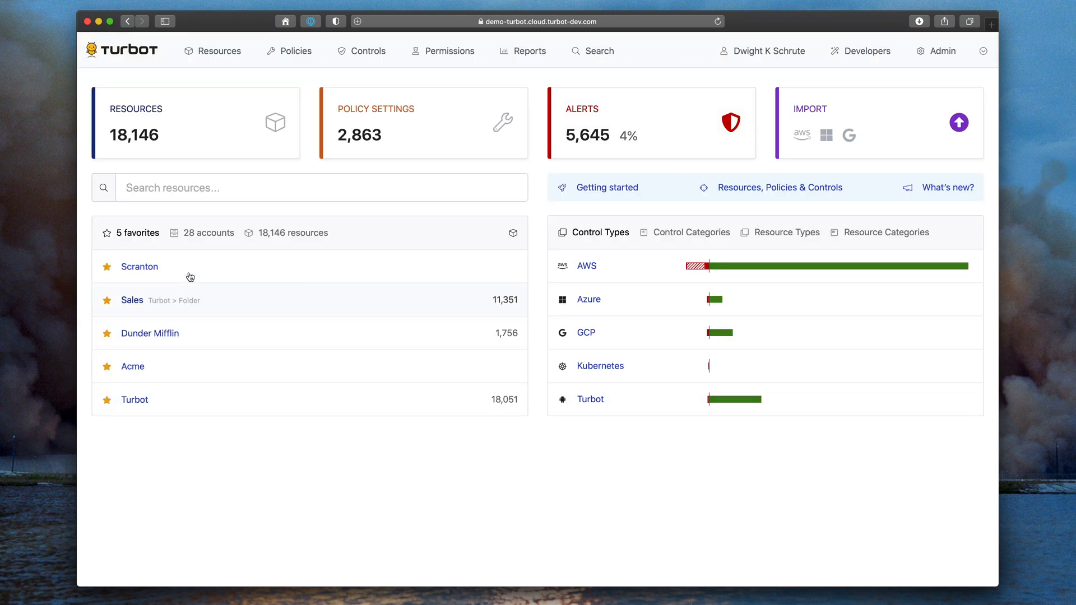
pyautogui.moveTo(370, 132)
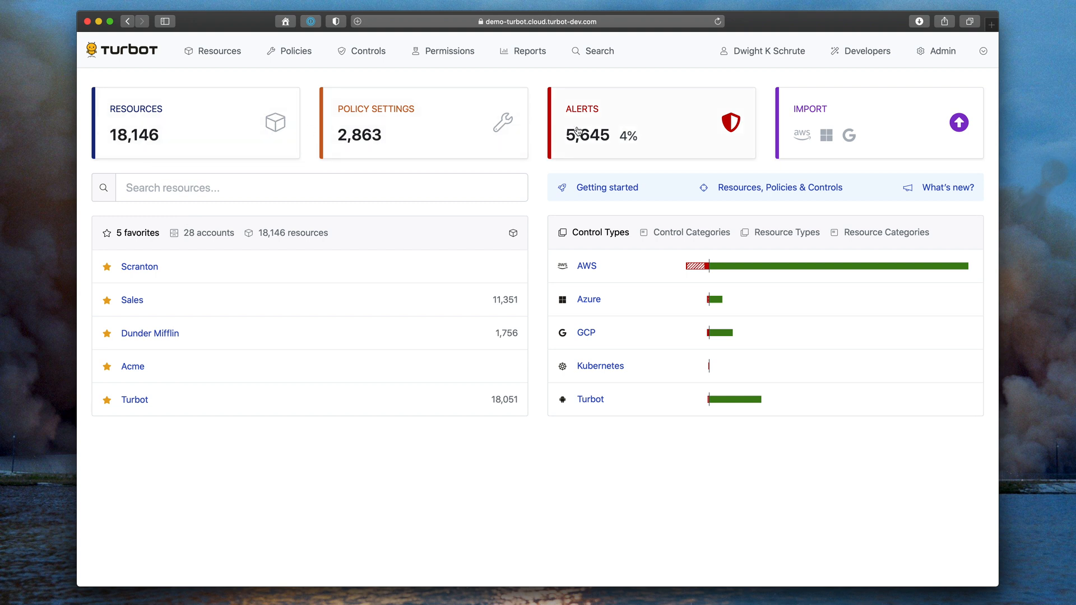
pyautogui.moveTo(540, 137)
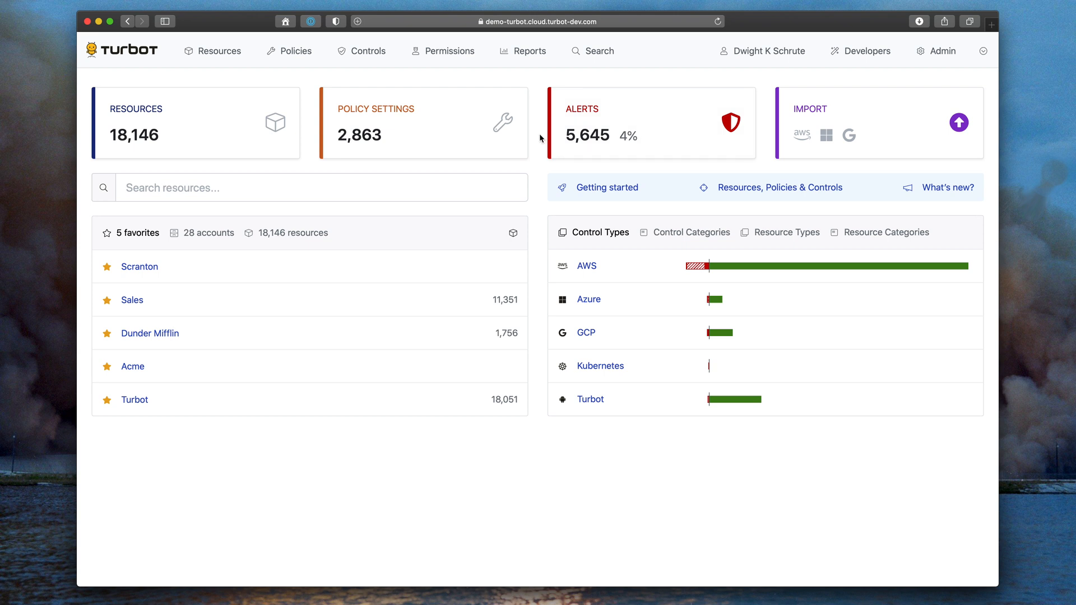
pyautogui.moveTo(628, 137)
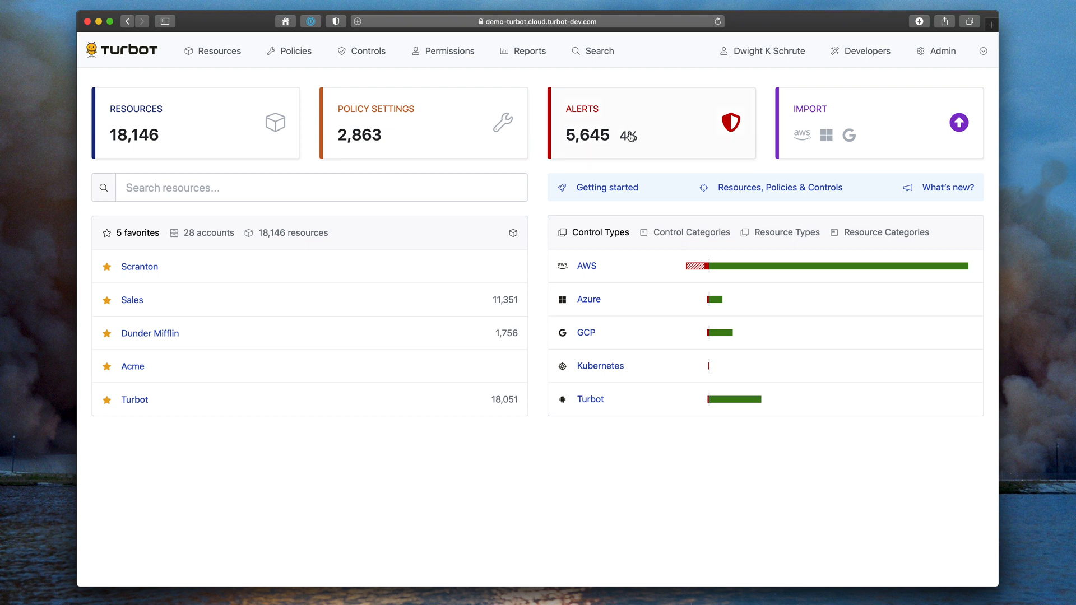
pyautogui.moveTo(660, 146)
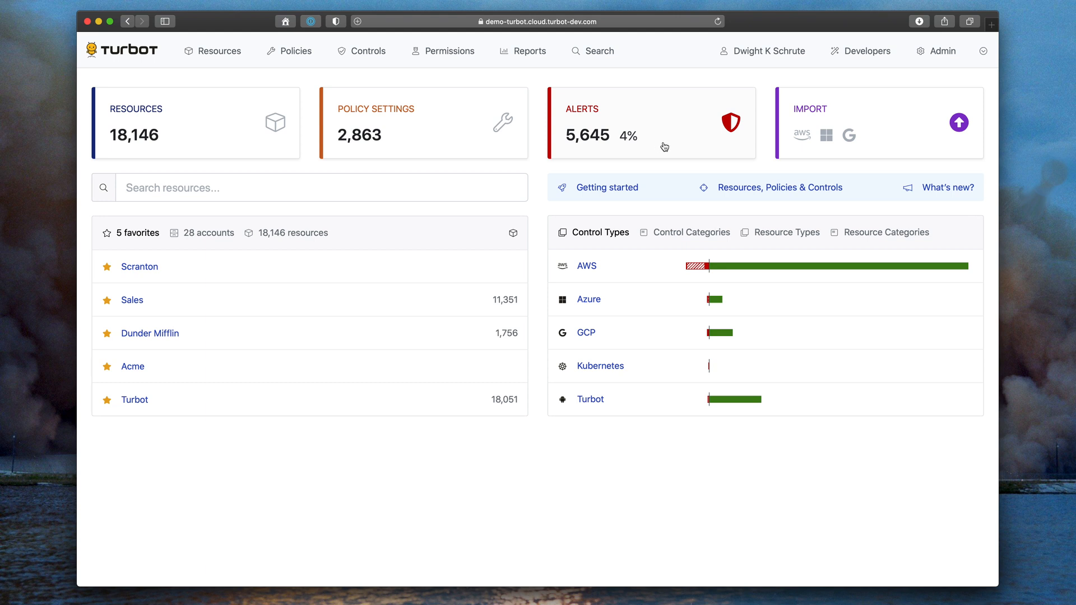
pyautogui.moveTo(801, 135)
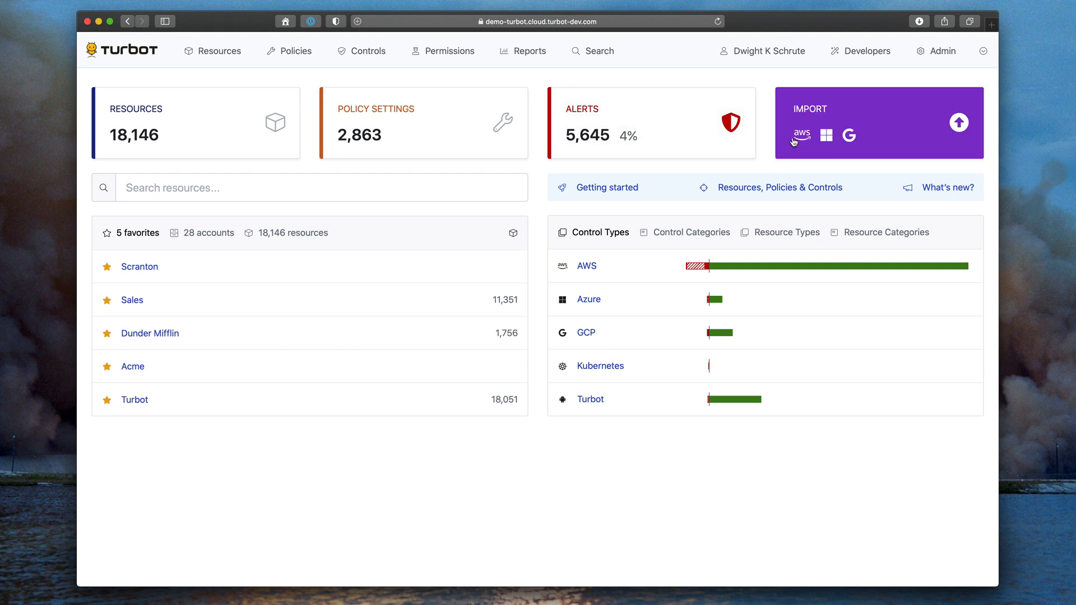
# Start an account import, try Azure Subscription, then choose GCP Project with JSON credentials upload
pyautogui.click(959, 123)
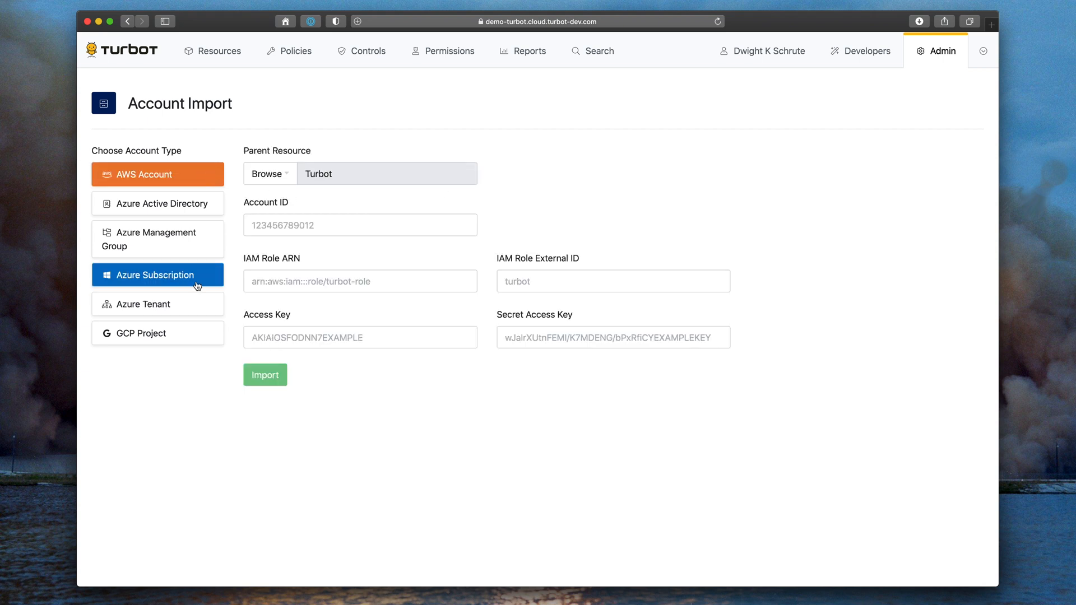
pyautogui.click(157, 274)
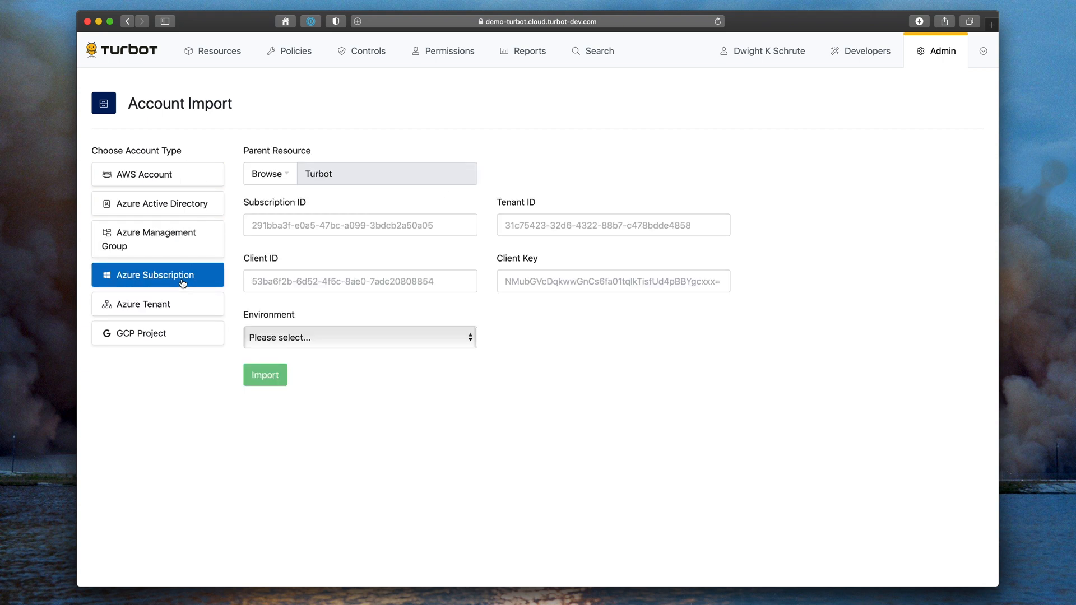
pyautogui.click(157, 333)
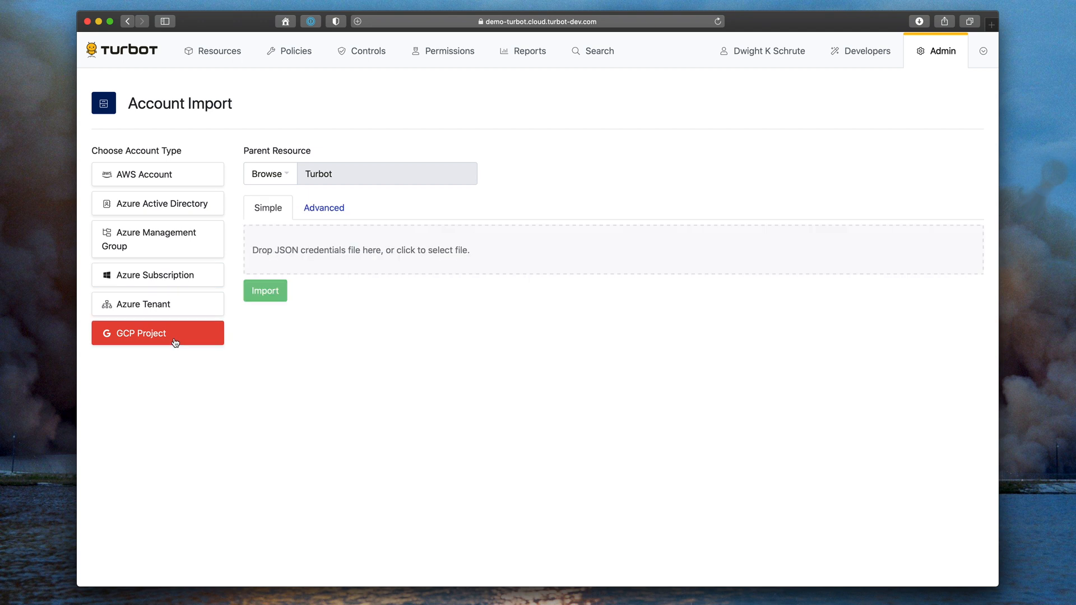
pyautogui.moveTo(206, 345)
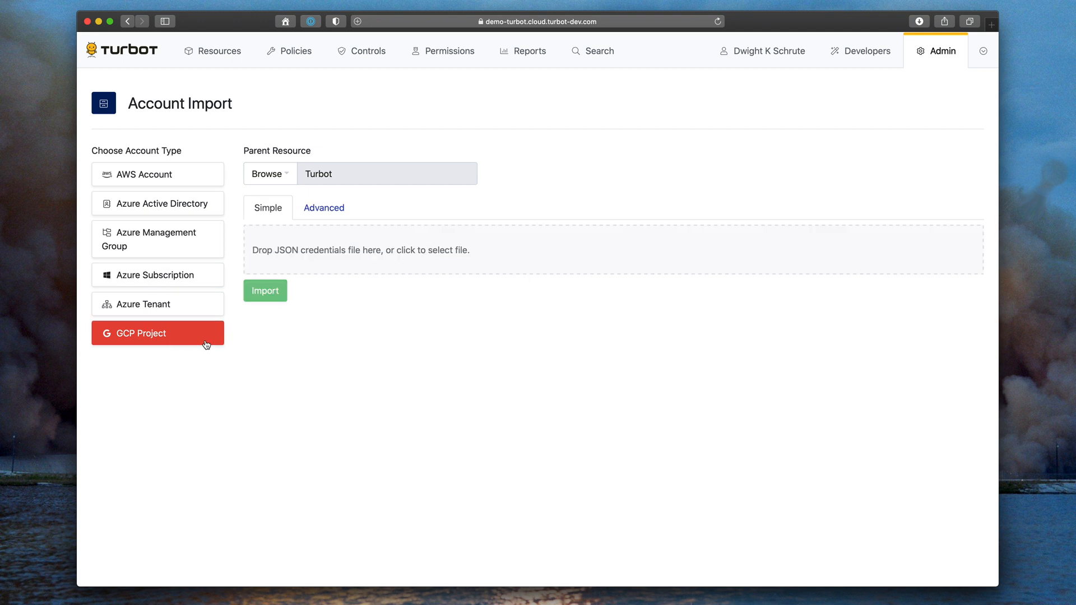
pyautogui.moveTo(307, 417)
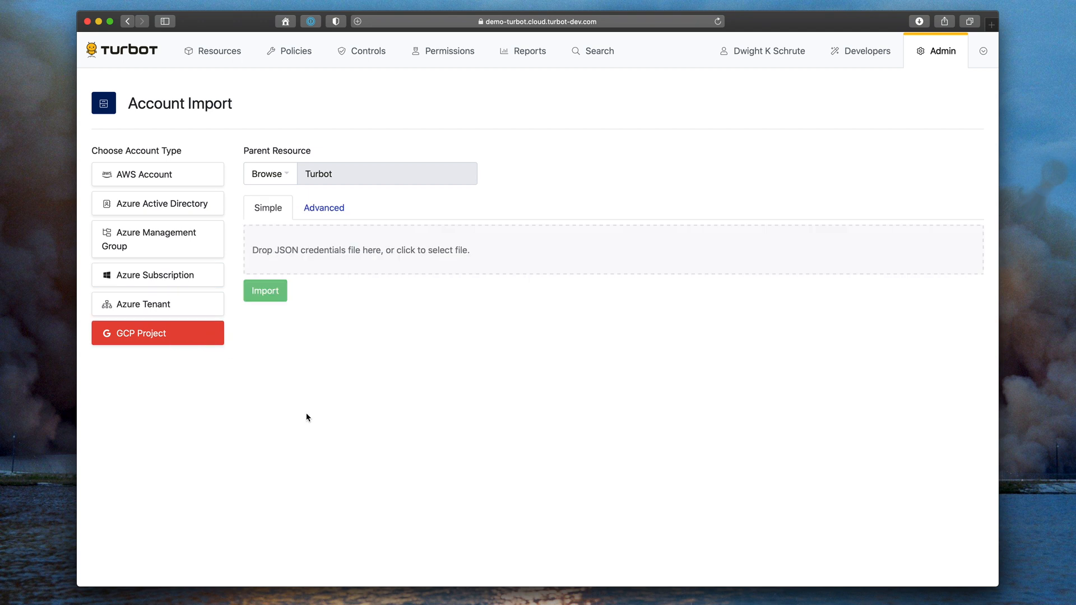
pyautogui.click(324, 207)
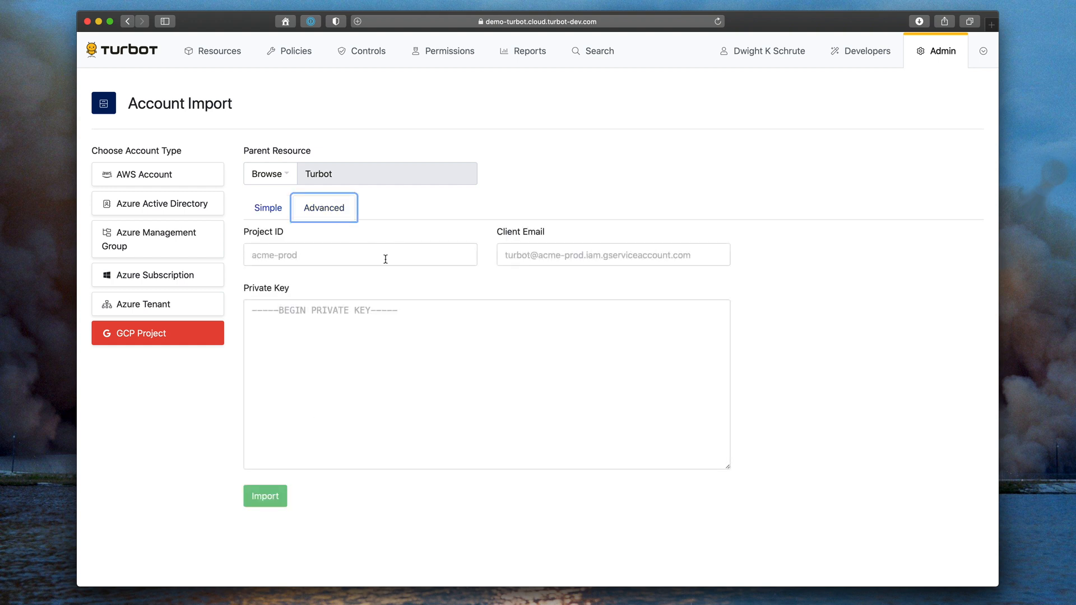
pyautogui.moveTo(327, 354)
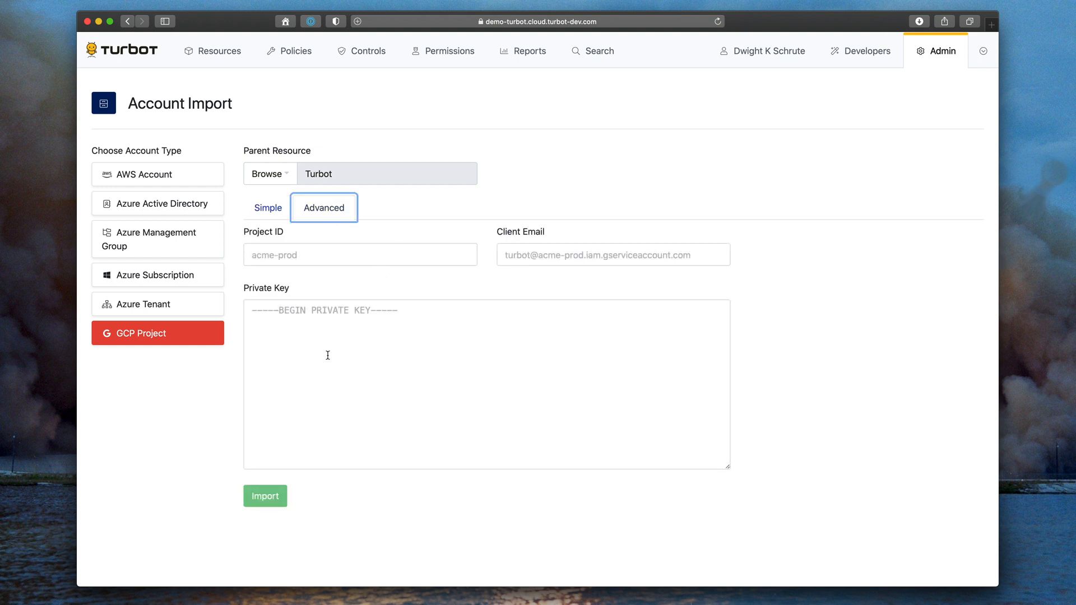
pyautogui.moveTo(278, 227)
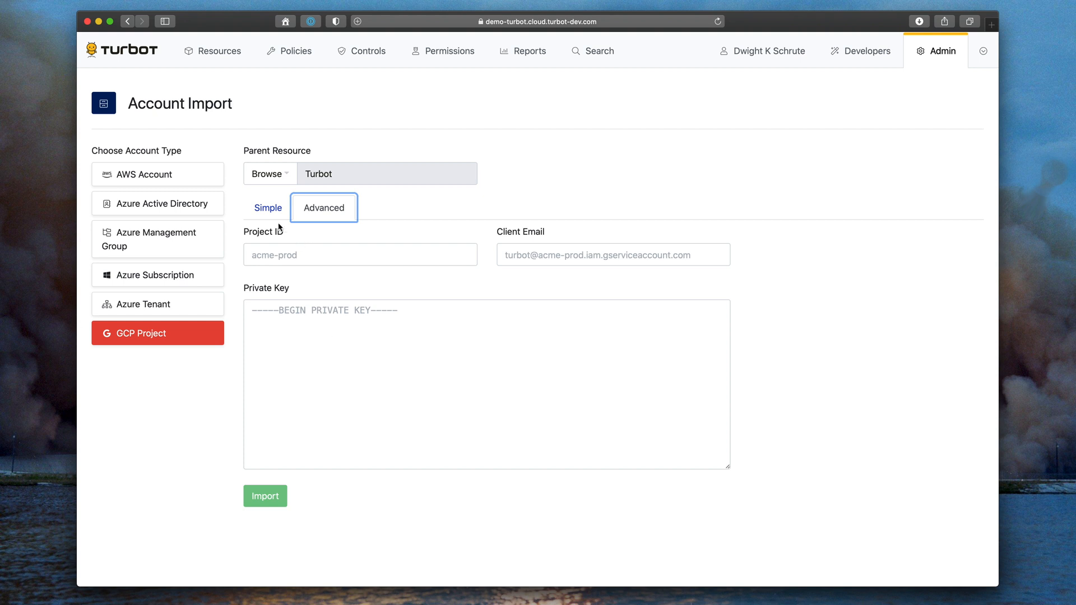
pyautogui.click(268, 207)
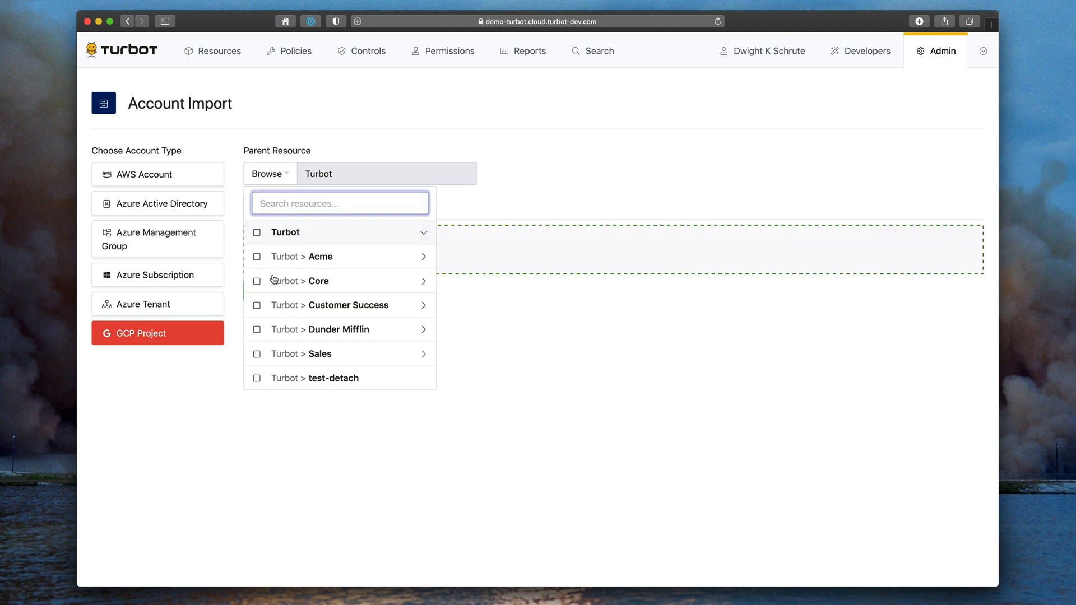
pyautogui.moveTo(422, 331)
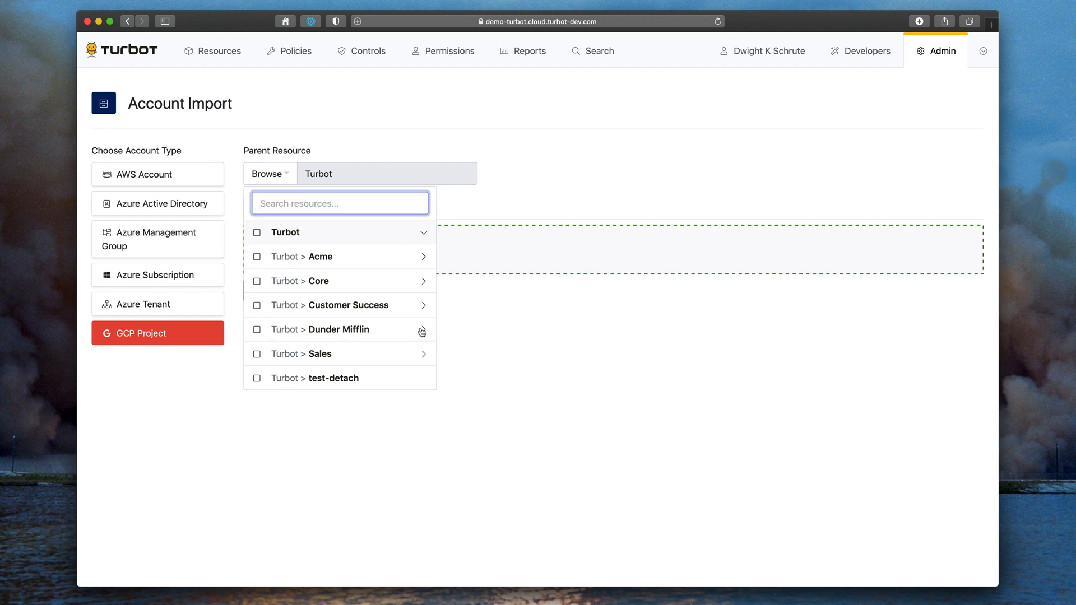
# Import the GCP project under Dunder Mifflin > GCP, then open Policies and its smart folder list
pyautogui.click(421, 330)
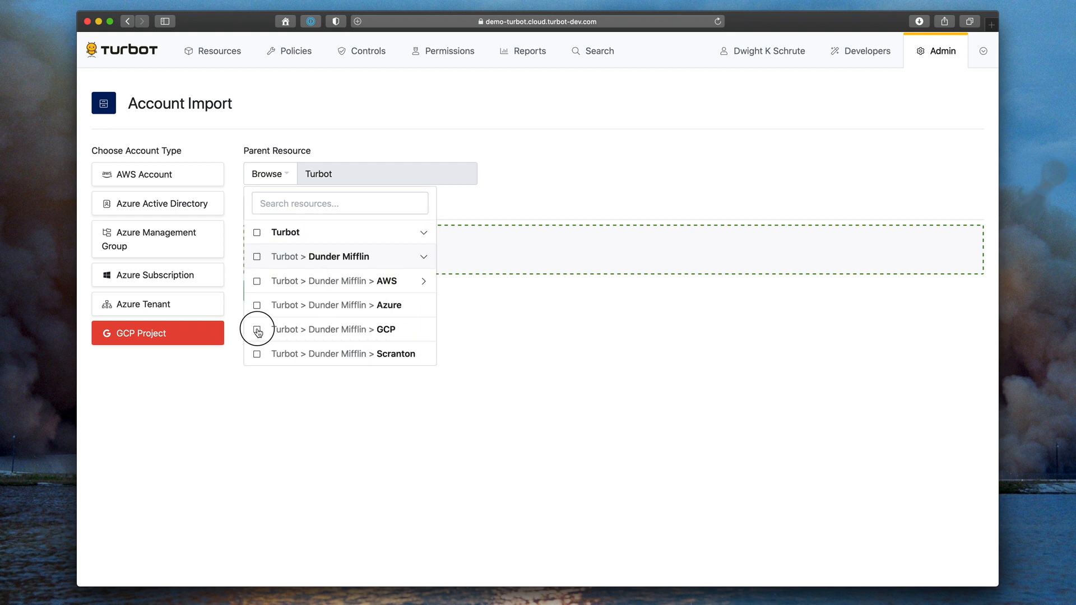
pyautogui.click(257, 330)
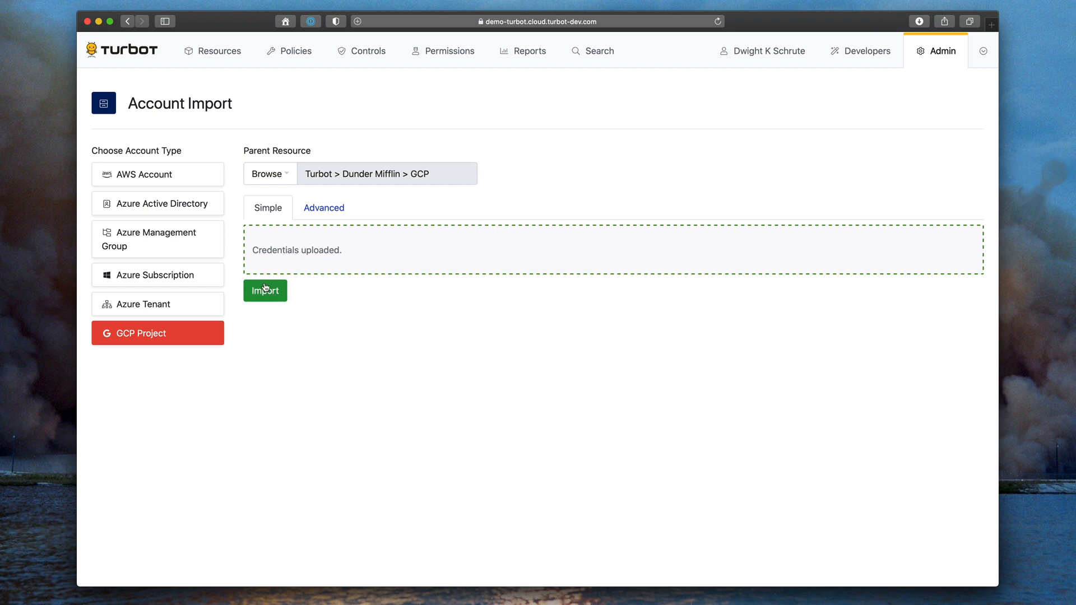
pyautogui.click(264, 290)
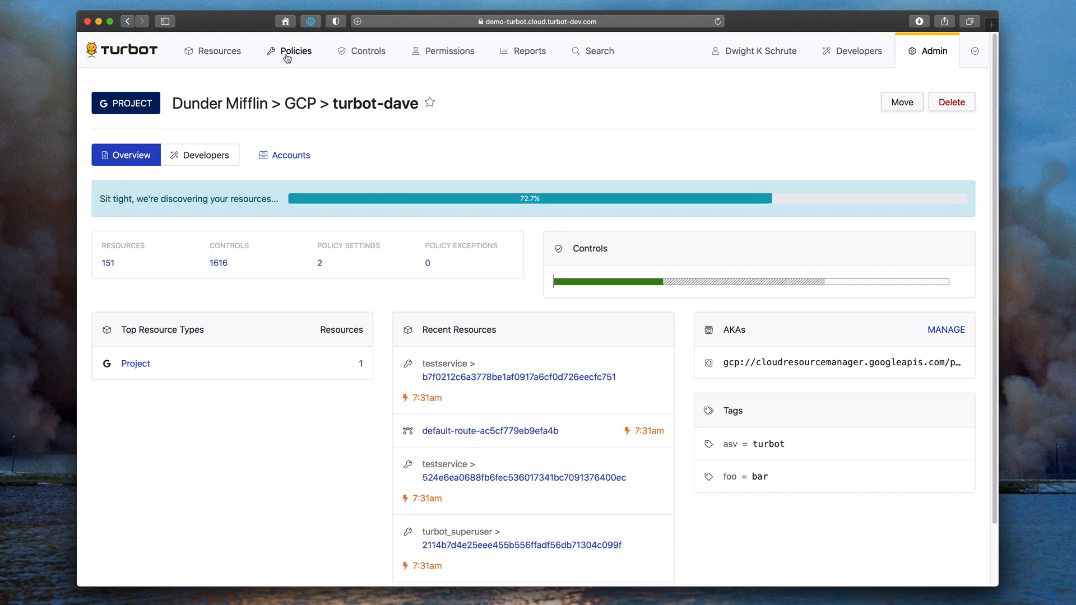
pyautogui.click(296, 51)
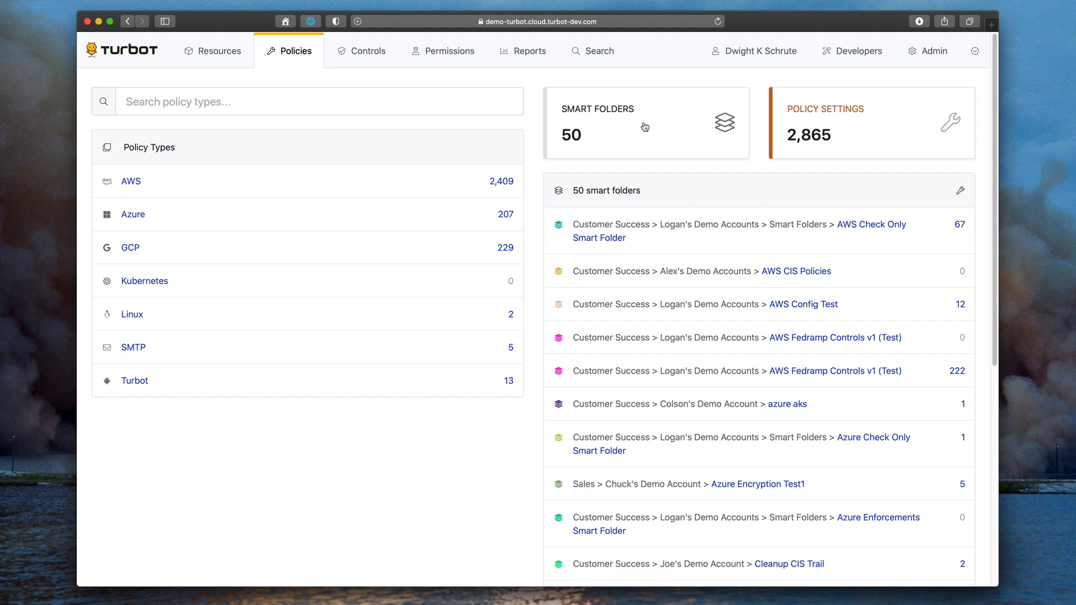
pyautogui.click(929, 155)
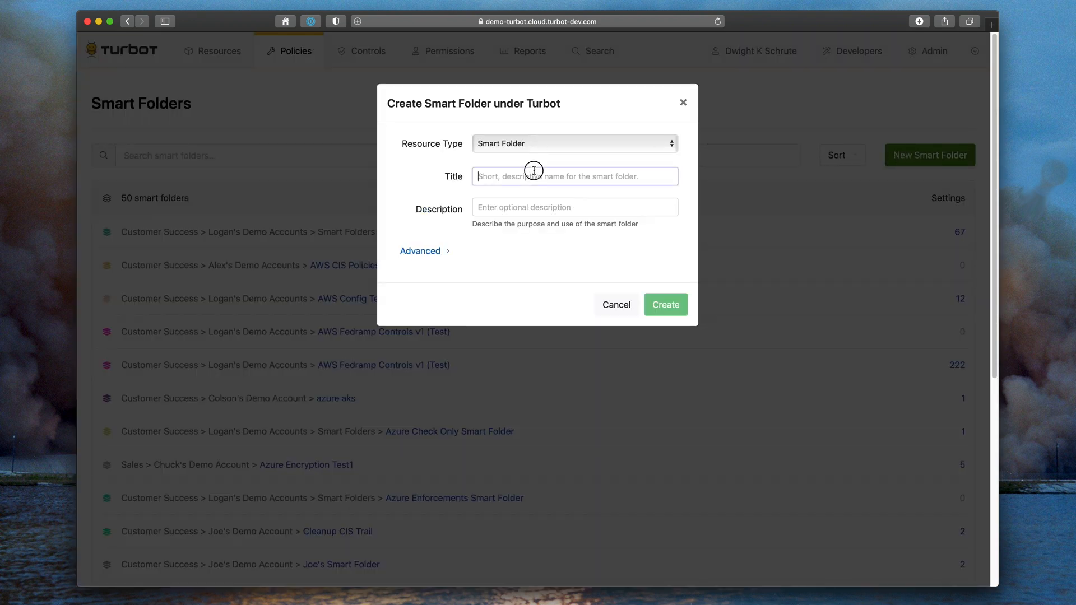
# Create a yellow smart folder 'DMI Storage Encryption' described 'Make sure storage is encrypted'
pyautogui.write('DMI Storage Encryption')
pyautogui.click(575, 207)
pyautogui.write('Make sure s')
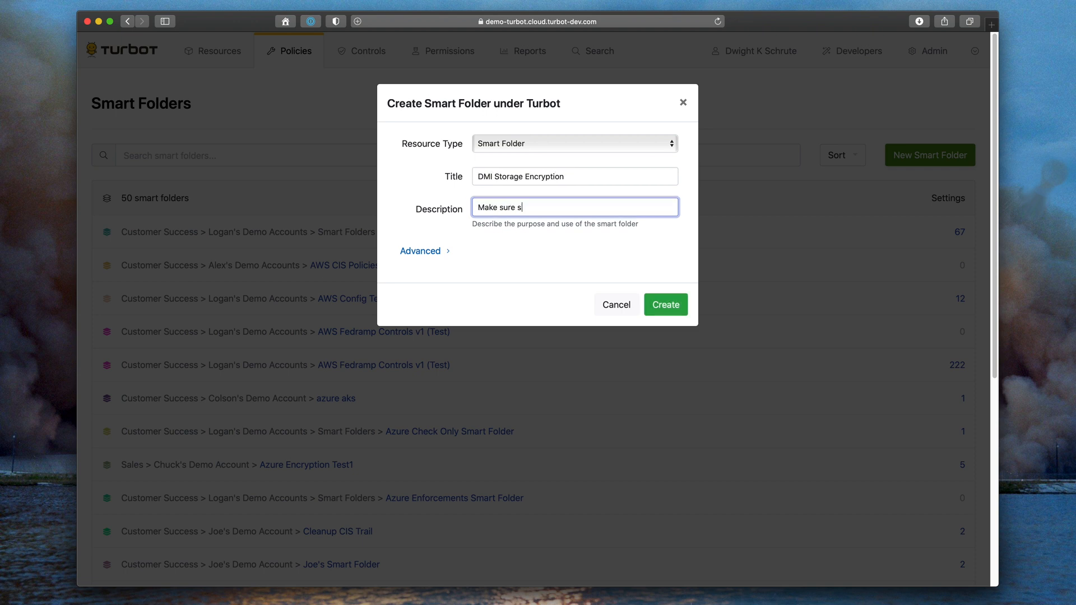
pyautogui.write('torage is encrypted')
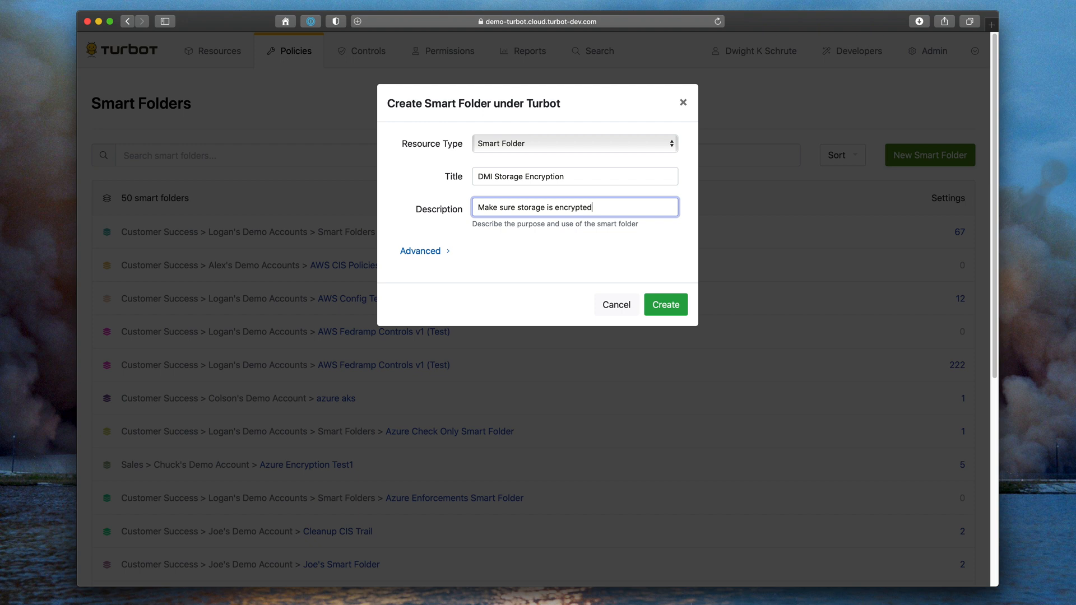
pyautogui.click(425, 250)
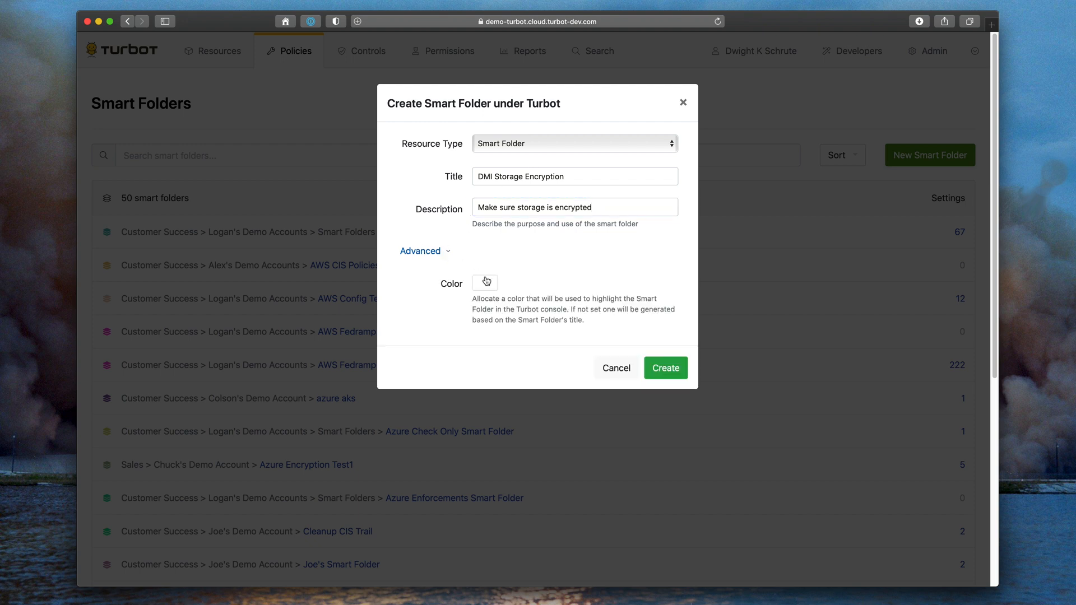
pyautogui.click(484, 282)
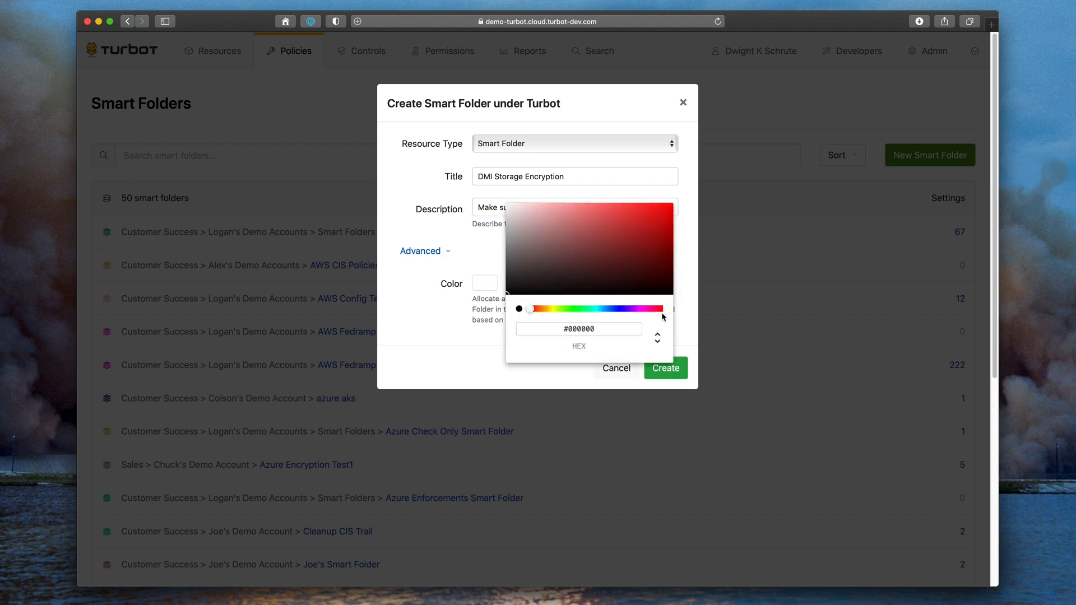
pyautogui.click(621, 309)
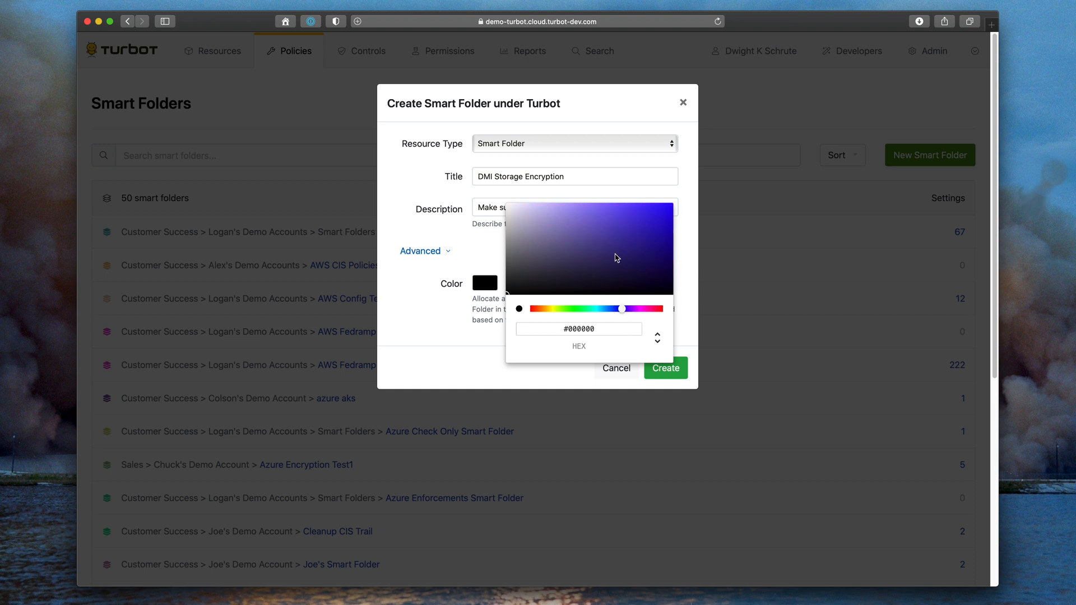
pyautogui.click(614, 236)
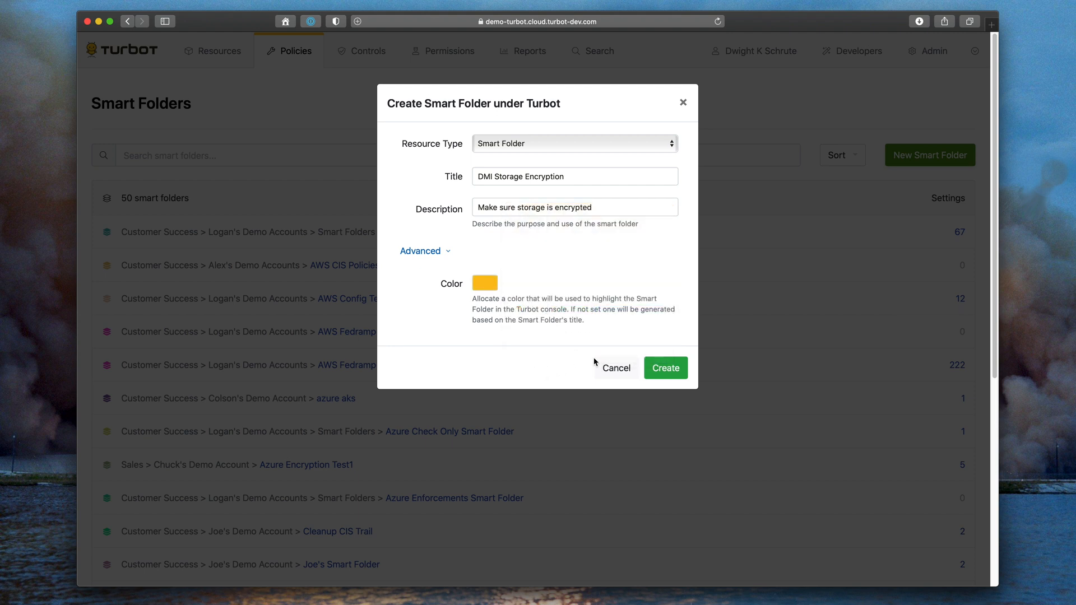
pyautogui.click(664, 368)
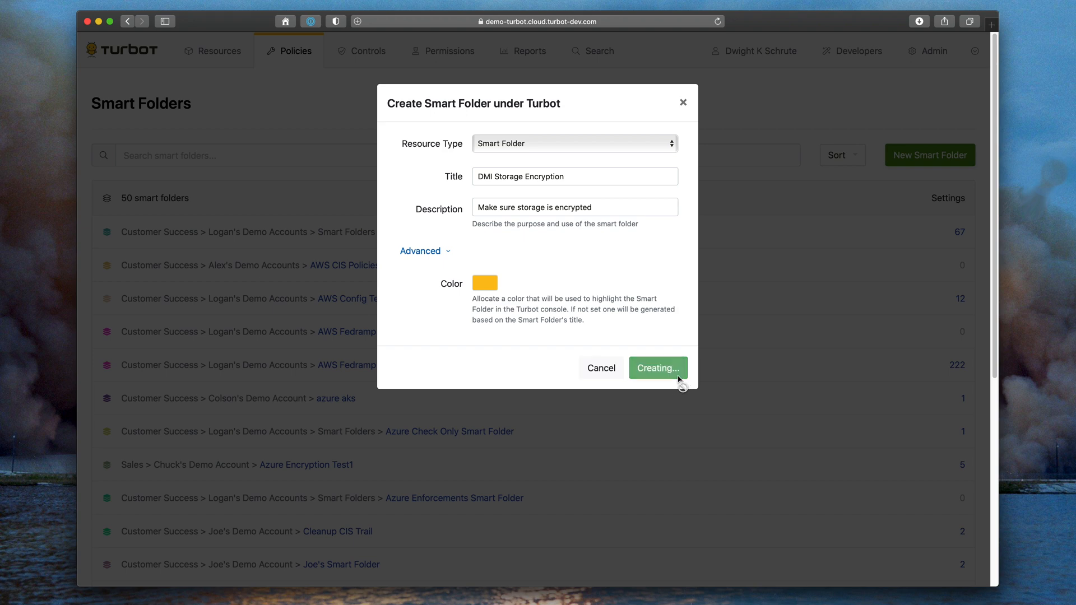
pyautogui.click(657, 368)
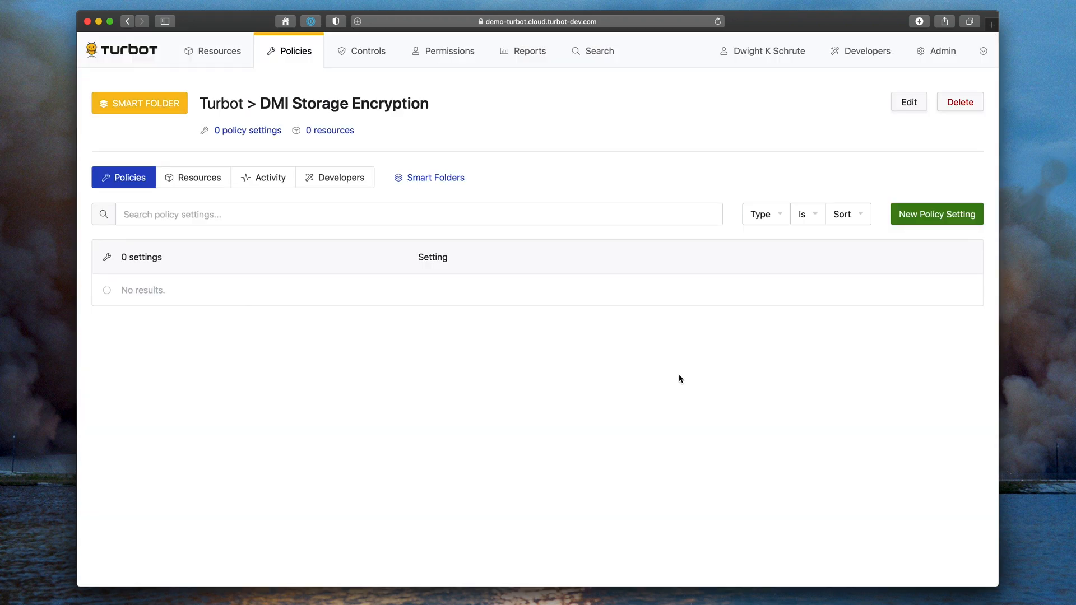
# Add S3, GCP storage bucket and Azure storage account encryption policy settings to the folder
pyautogui.click(936, 214)
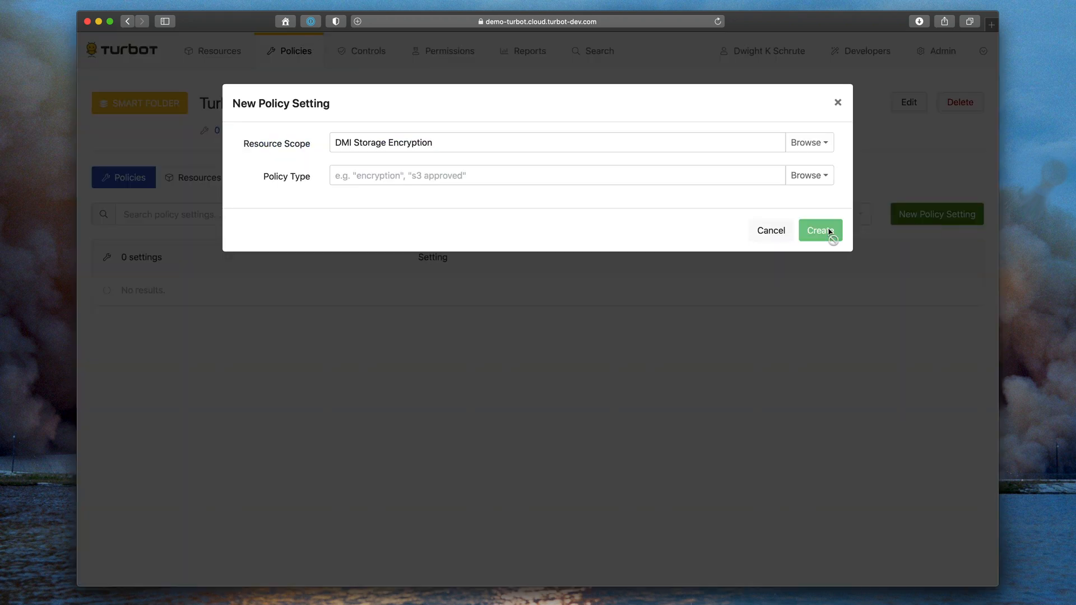
pyautogui.write('s3 encryption')
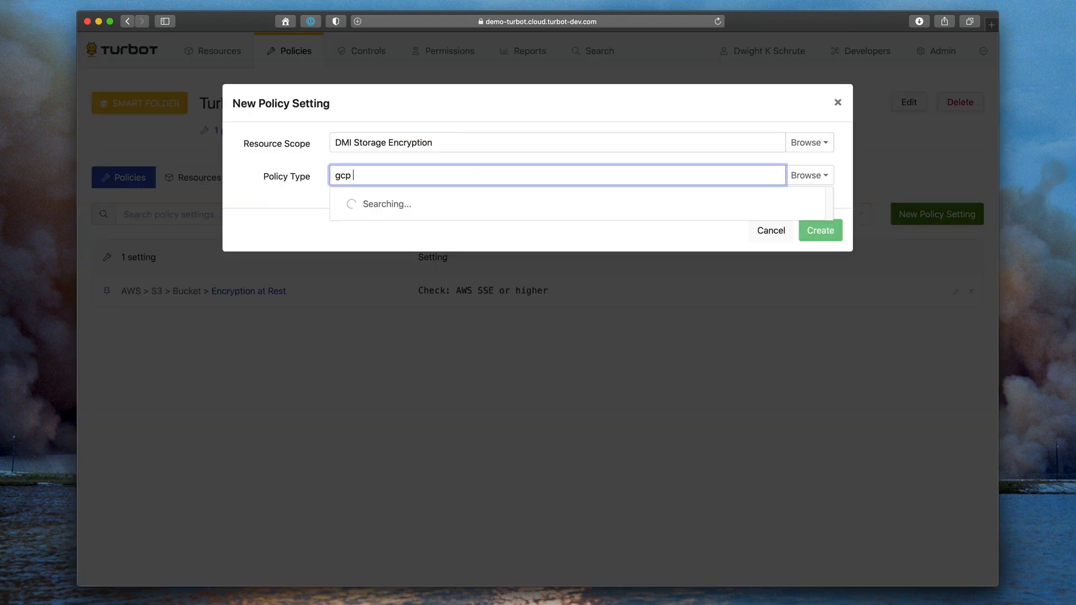
pyautogui.write('storage enct')
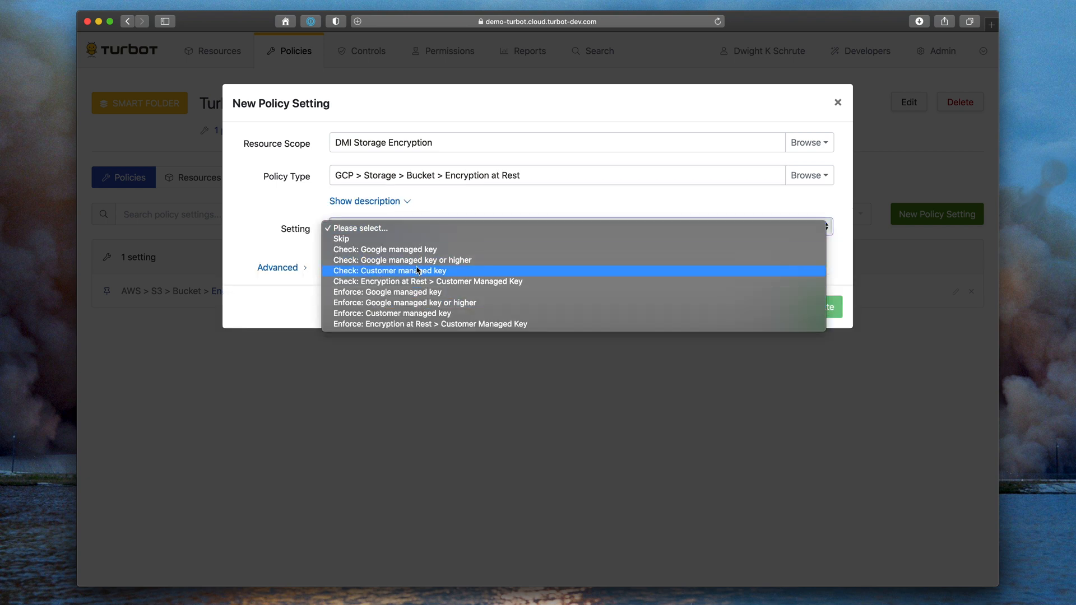
pyautogui.write('azure stora')
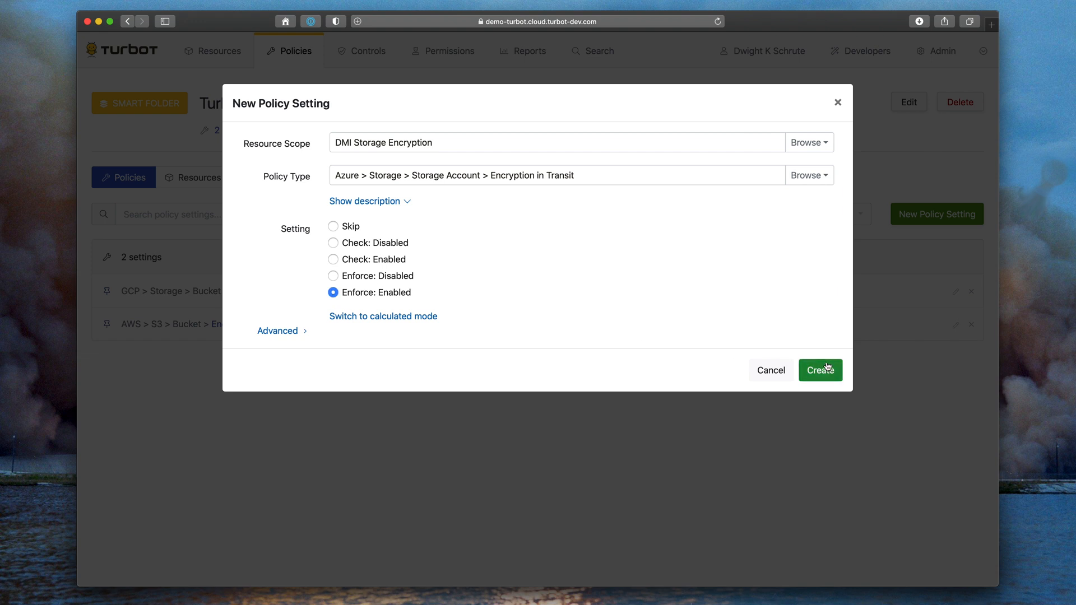
pyautogui.click(819, 370)
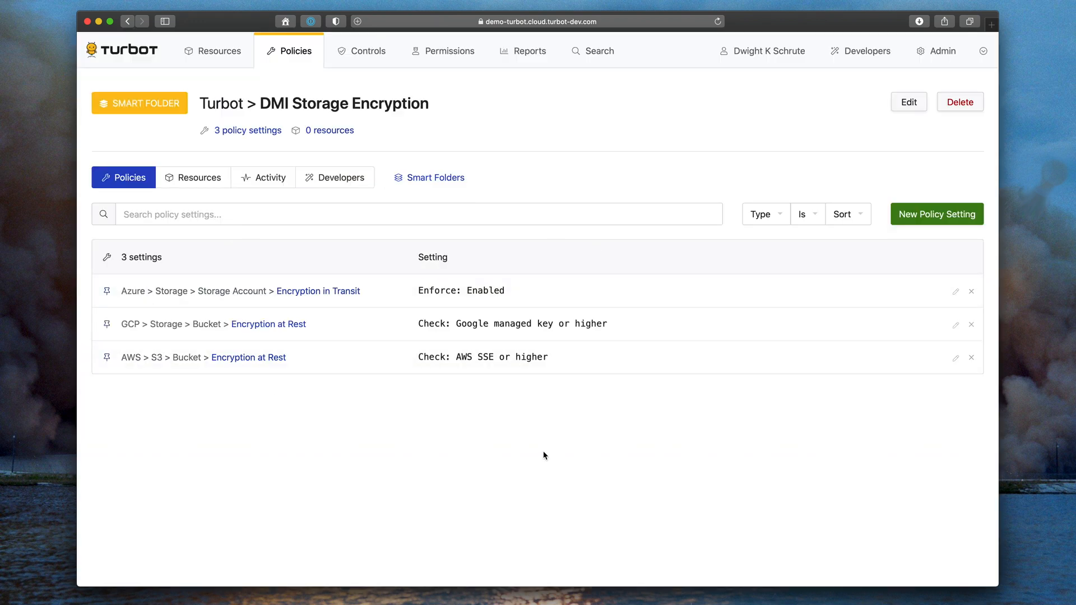
pyautogui.moveTo(511, 427)
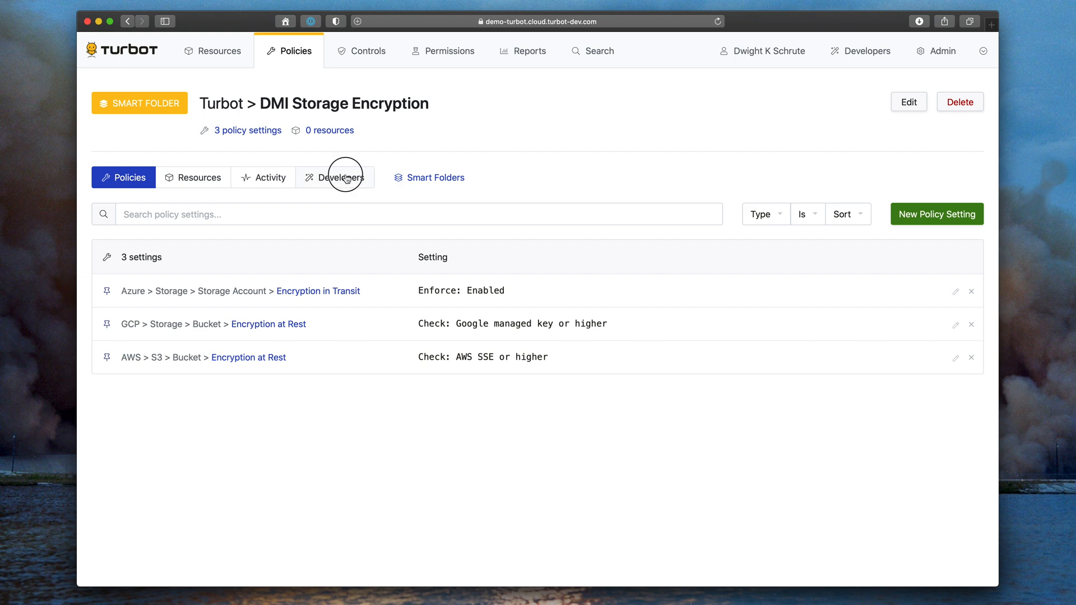
# Open the smart folder's Developers tab and copy its Terraform block
pyautogui.click(342, 177)
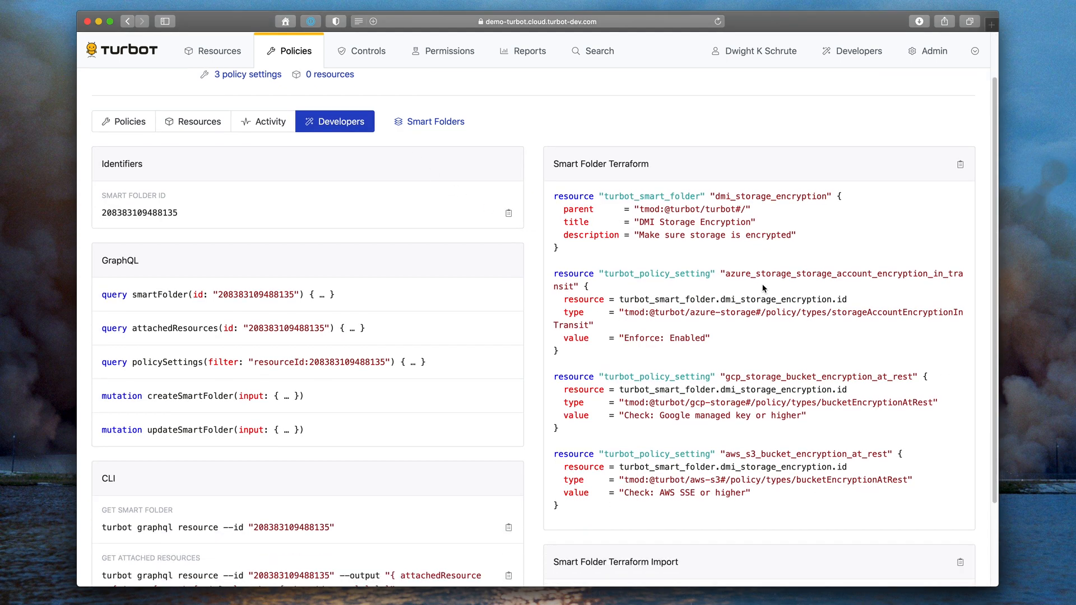
pyautogui.click(960, 164)
pyautogui.write('dmiencryptio')
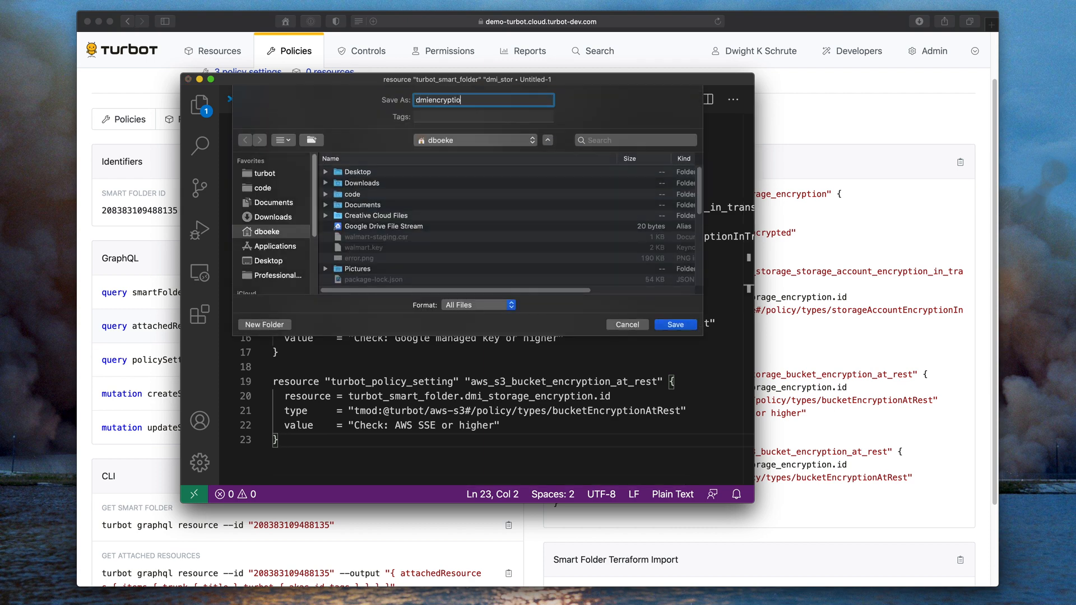
# Save the pasted Terraform as dmiencryption.tf and close the VS Code window
pyautogui.write('n.tf')
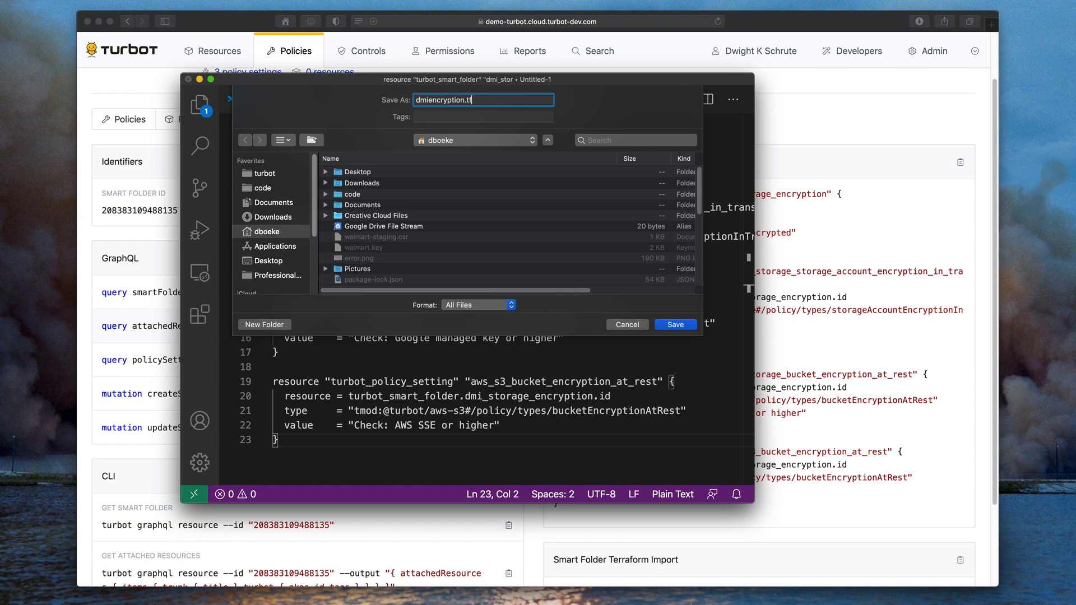
pyautogui.click(673, 324)
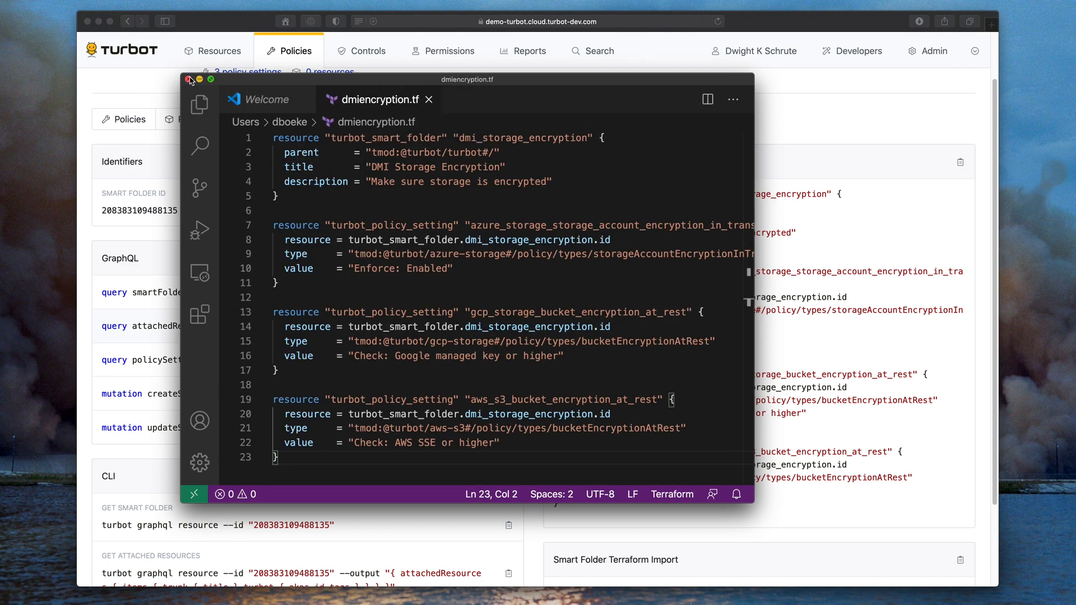
pyautogui.click(190, 80)
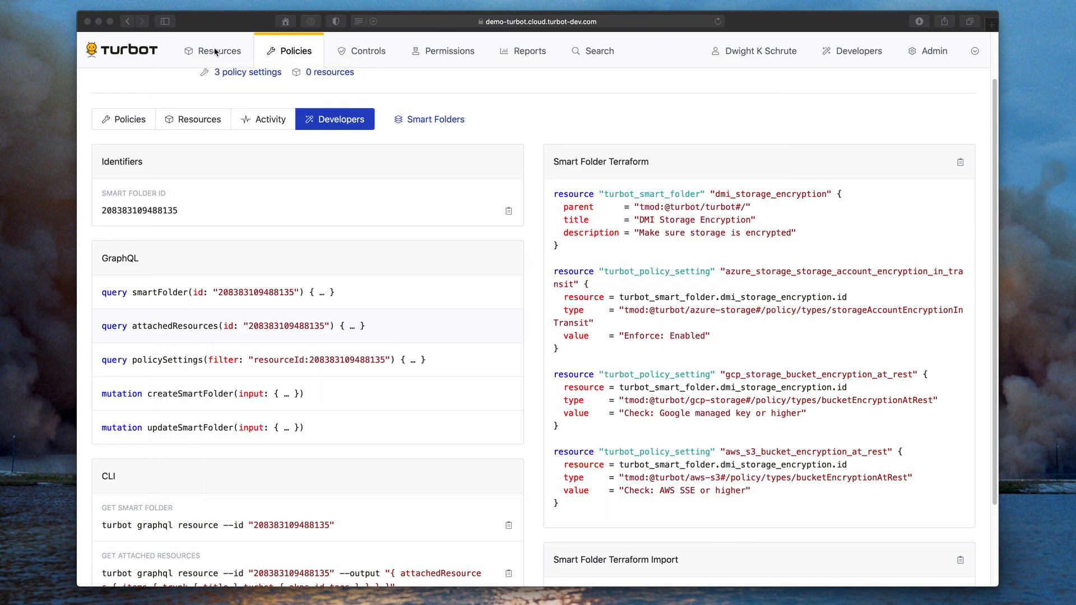
# Try the Resources and Policies category and type filters, browse Controls, then open Search
pyautogui.click(219, 51)
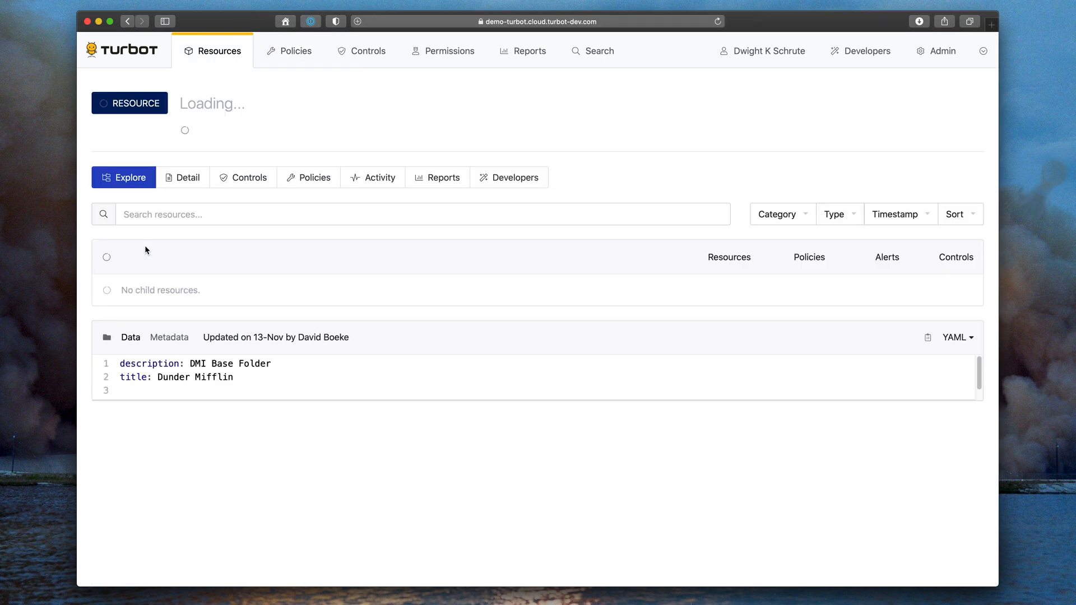
pyautogui.click(778, 214)
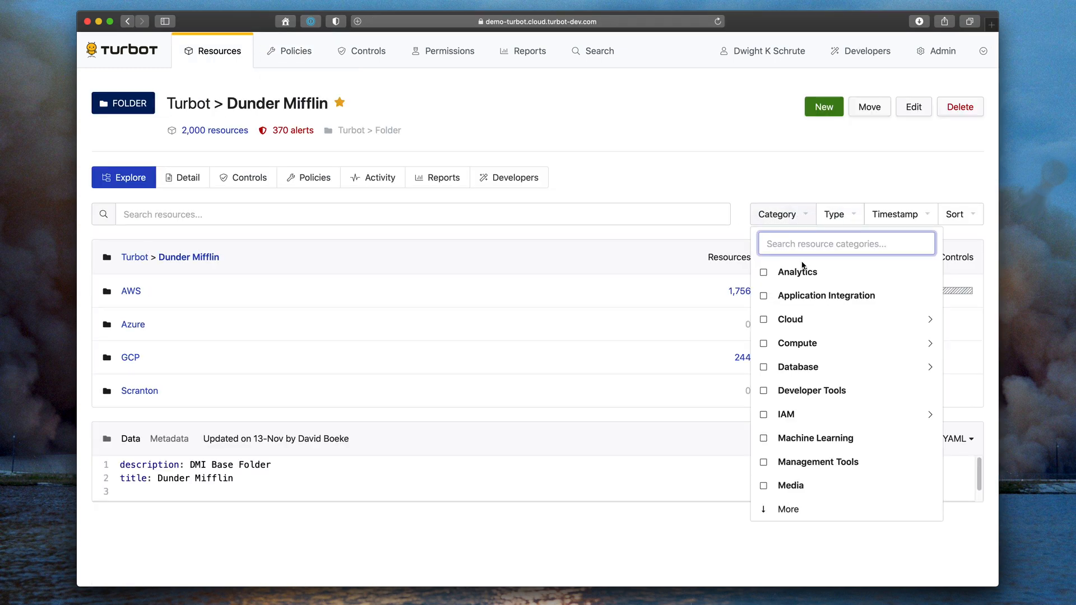
pyautogui.click(836, 213)
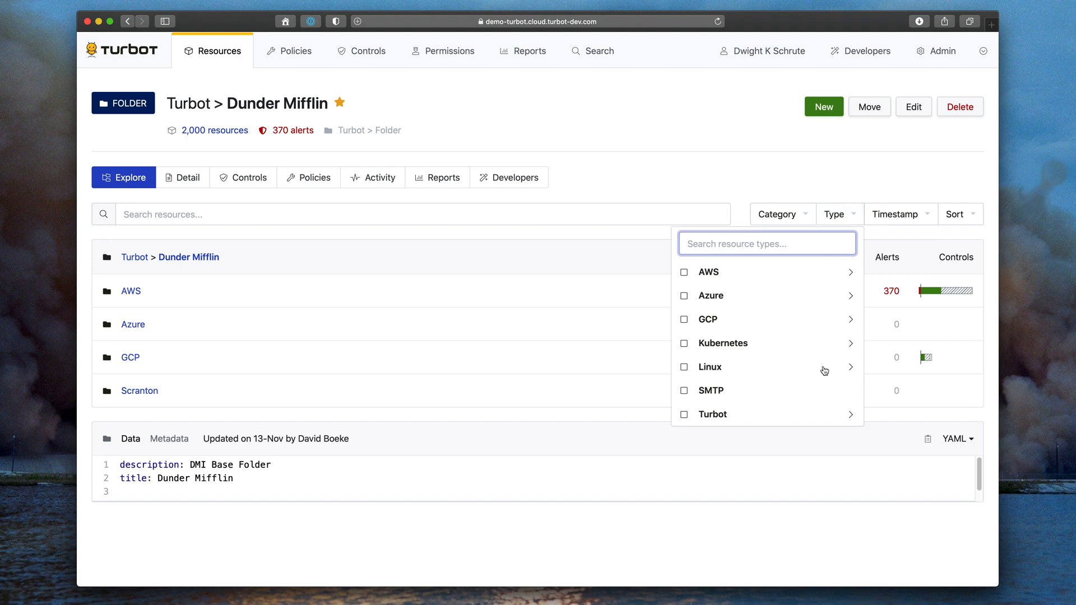
pyautogui.click(895, 214)
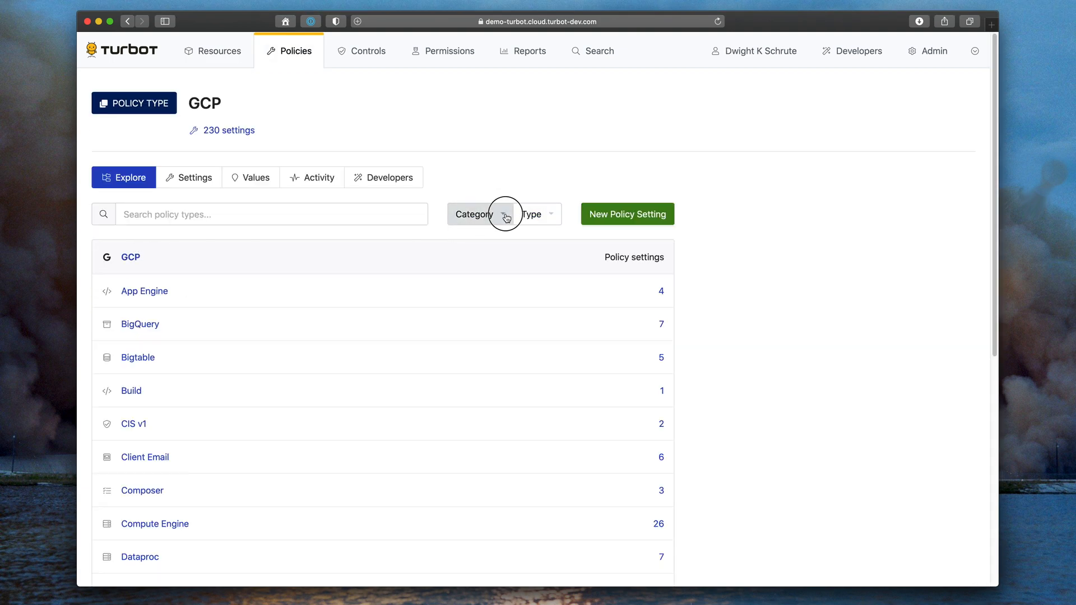
pyautogui.click(537, 214)
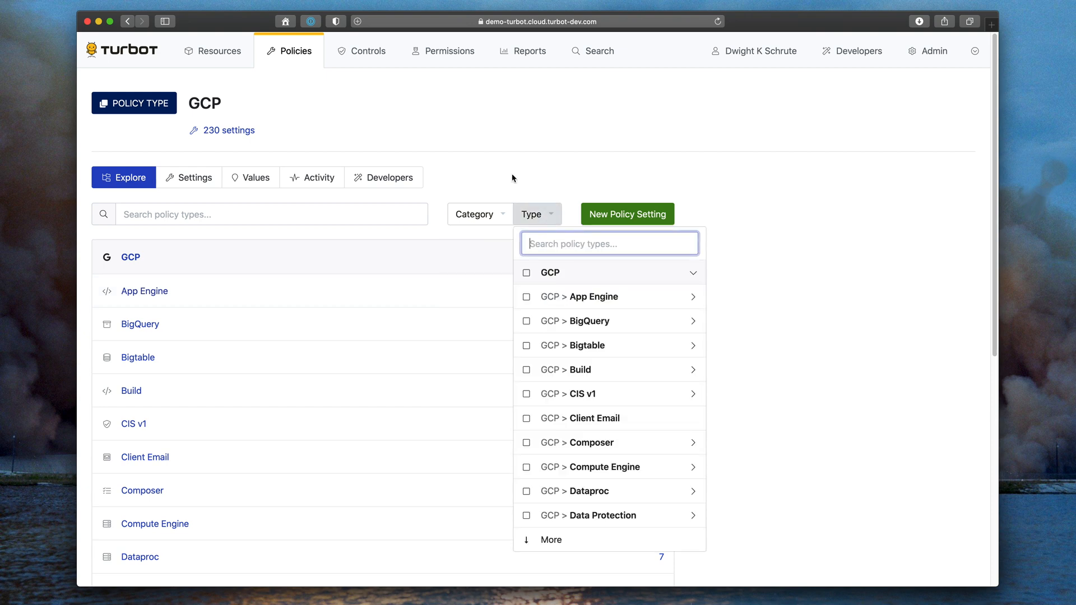
pyautogui.click(368, 51)
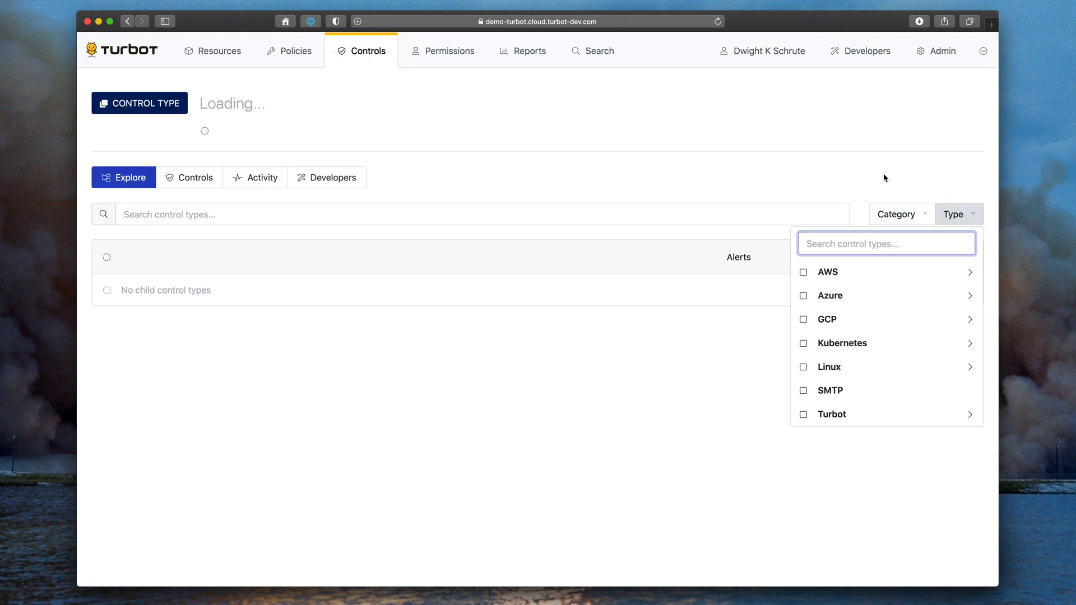
pyautogui.click(593, 51)
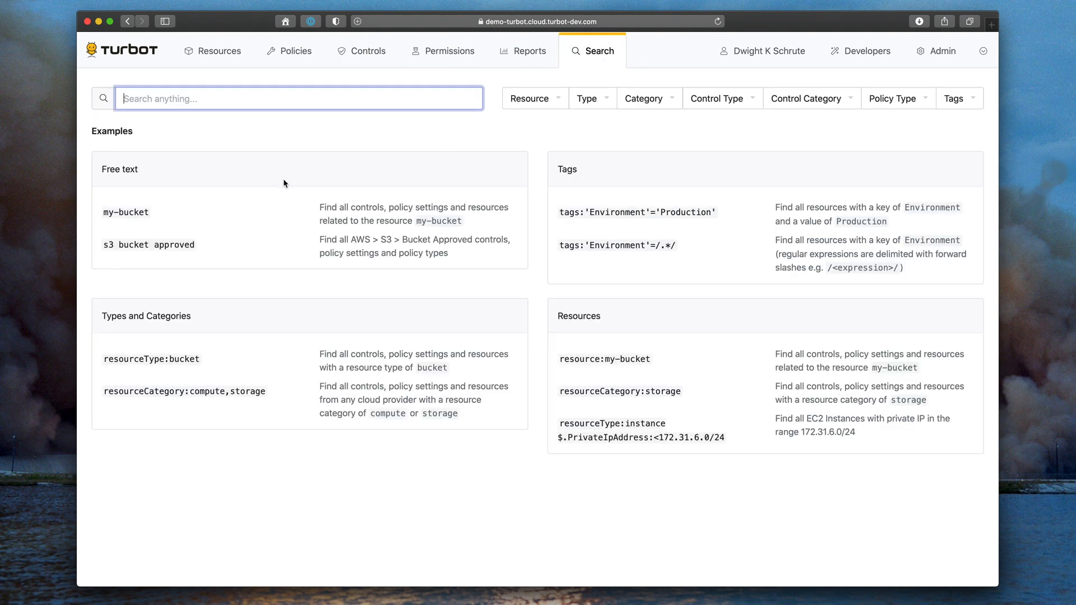
# Start from the compute and storage example search and limit it to Dunder Mifflin
pyautogui.click(184, 392)
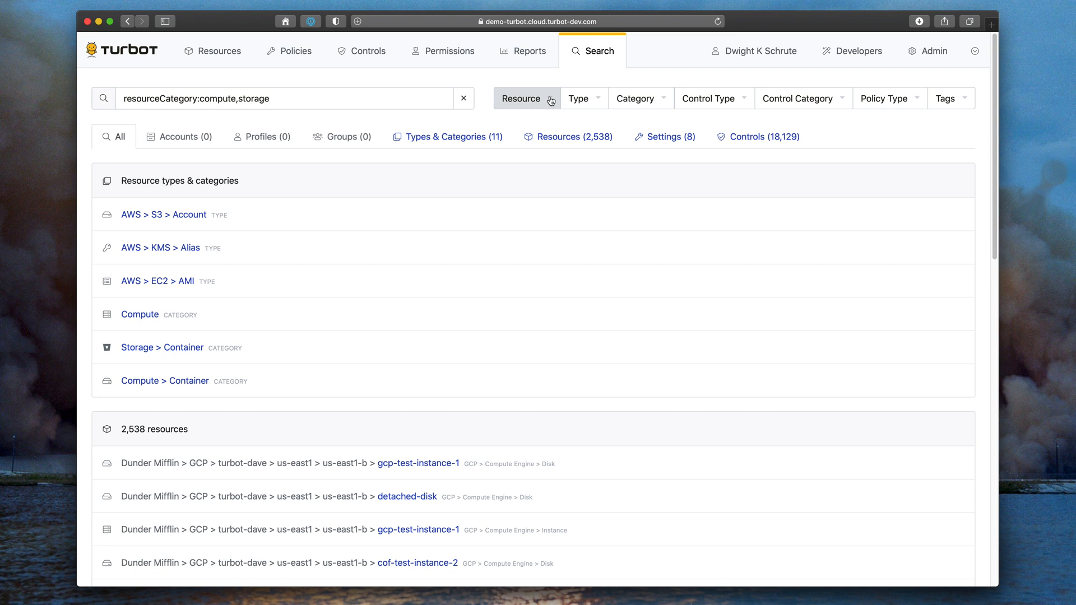
pyautogui.click(525, 98)
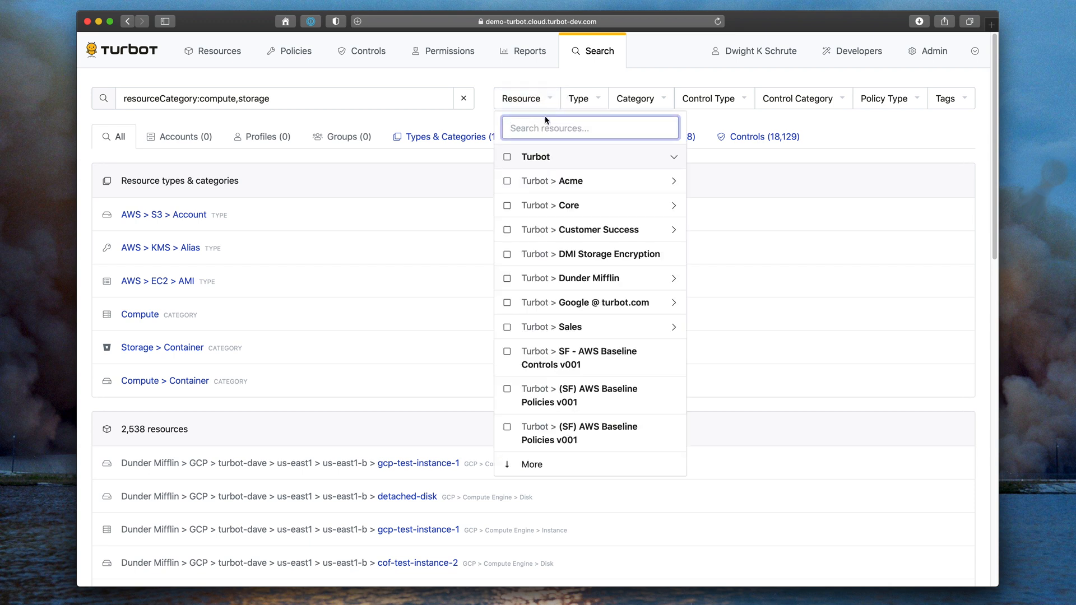
pyautogui.write('dunder')
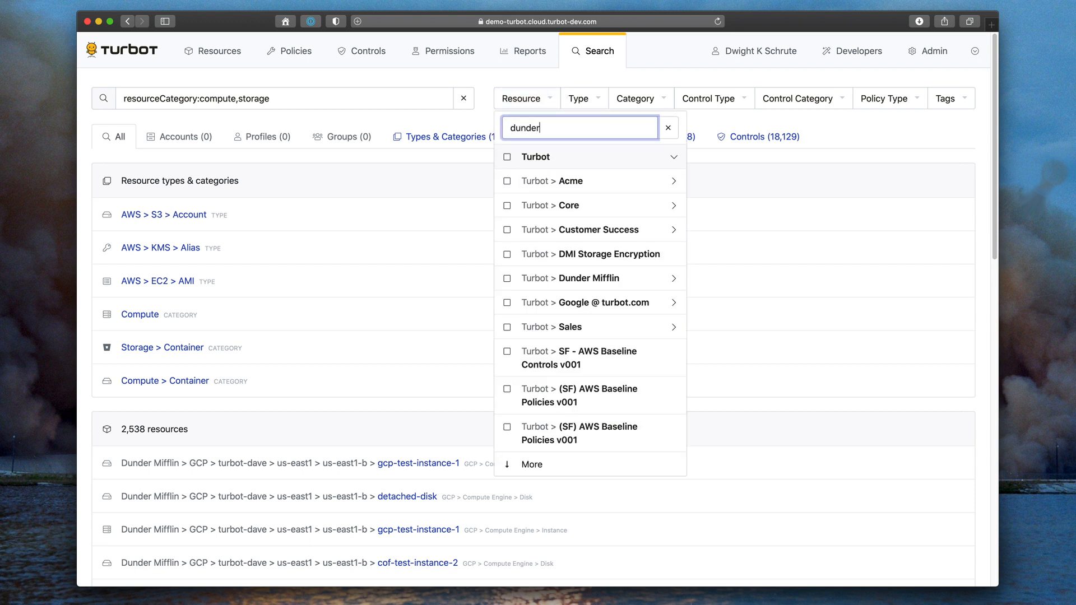
pyautogui.click(673, 278)
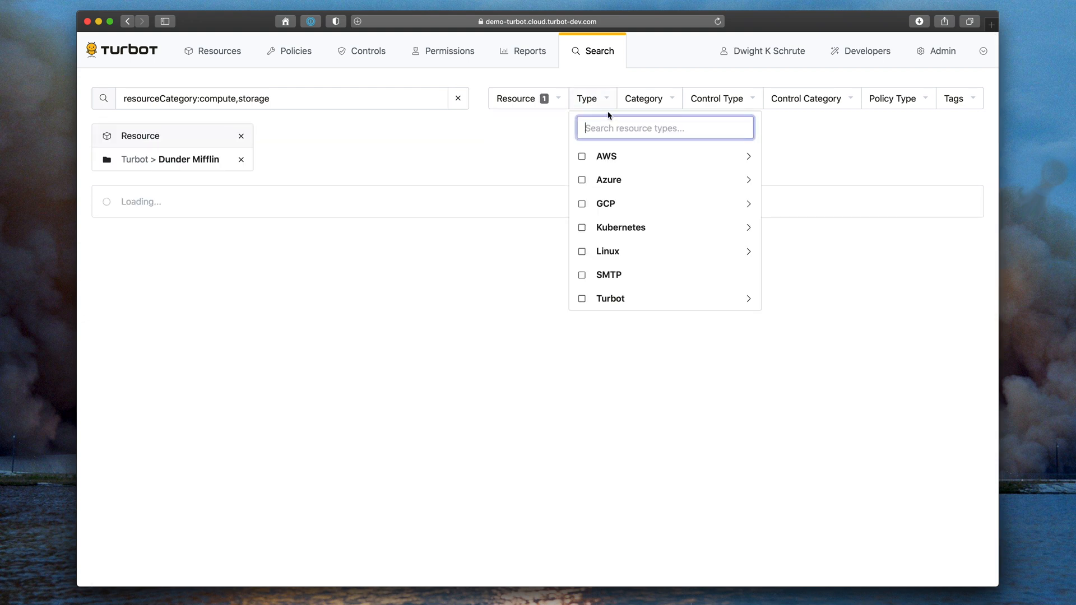
# Narrow the search to AWS VPC Subnet resources in us-east-1, listing 4 subnets
pyautogui.click(748, 155)
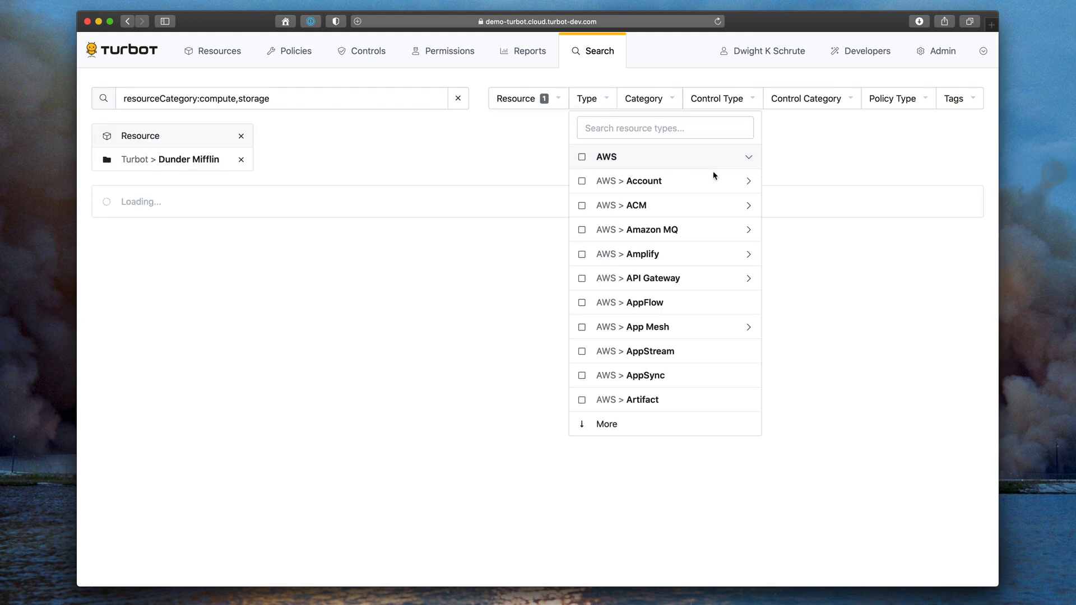
pyautogui.click(662, 128)
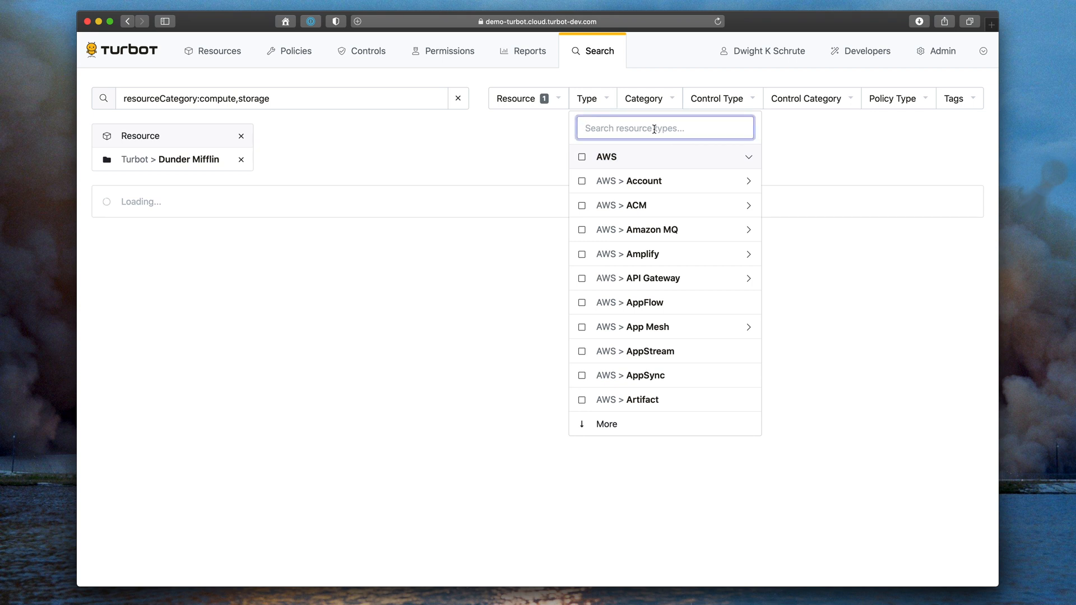
pyautogui.write('vpc')
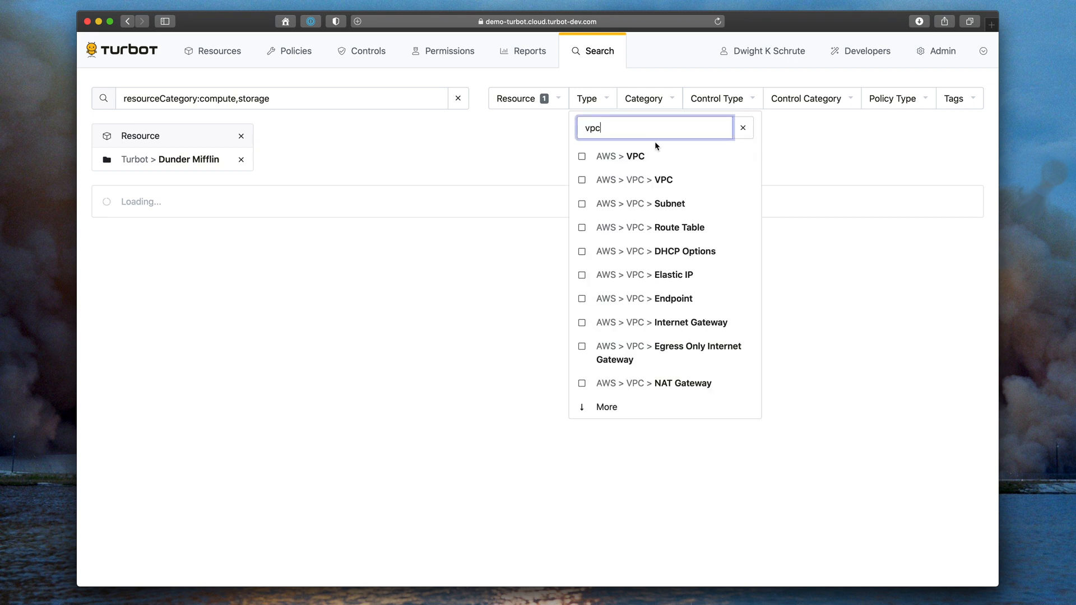
pyautogui.click(581, 202)
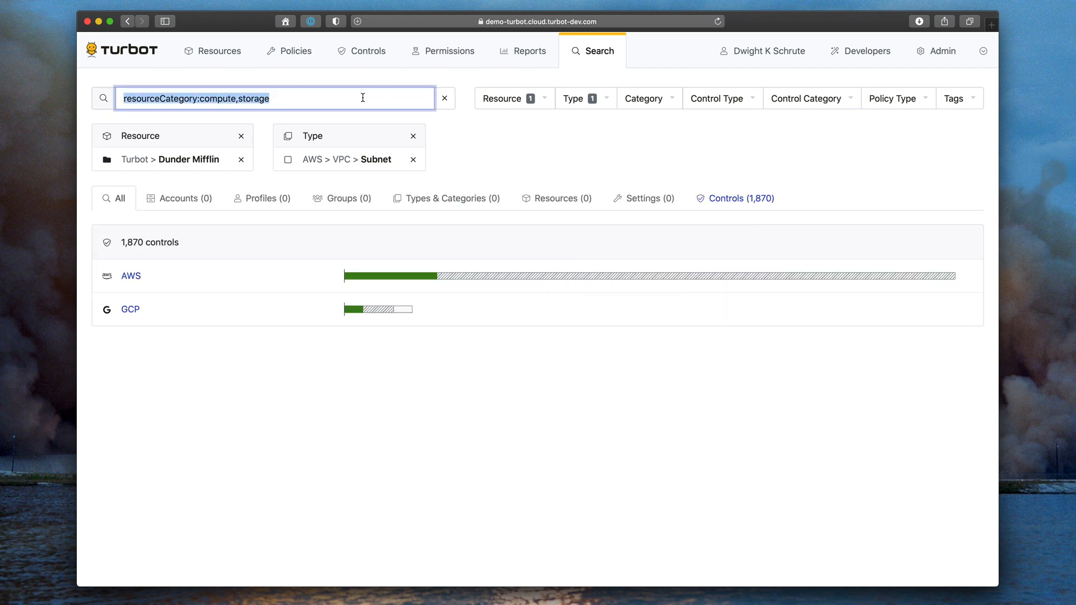
pyautogui.write('us-eas')
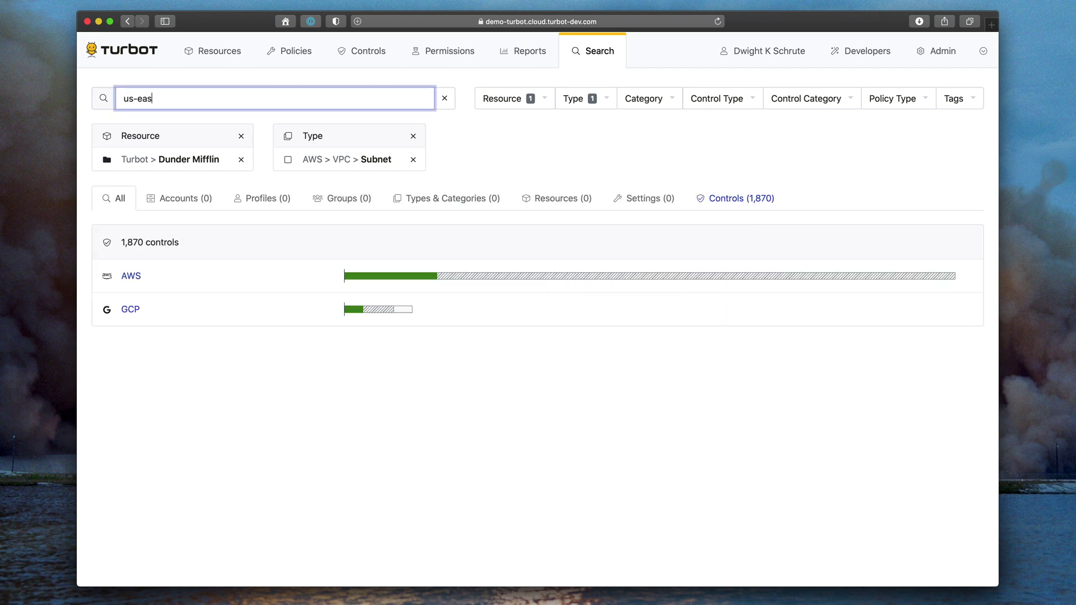
pyautogui.write('t-1')
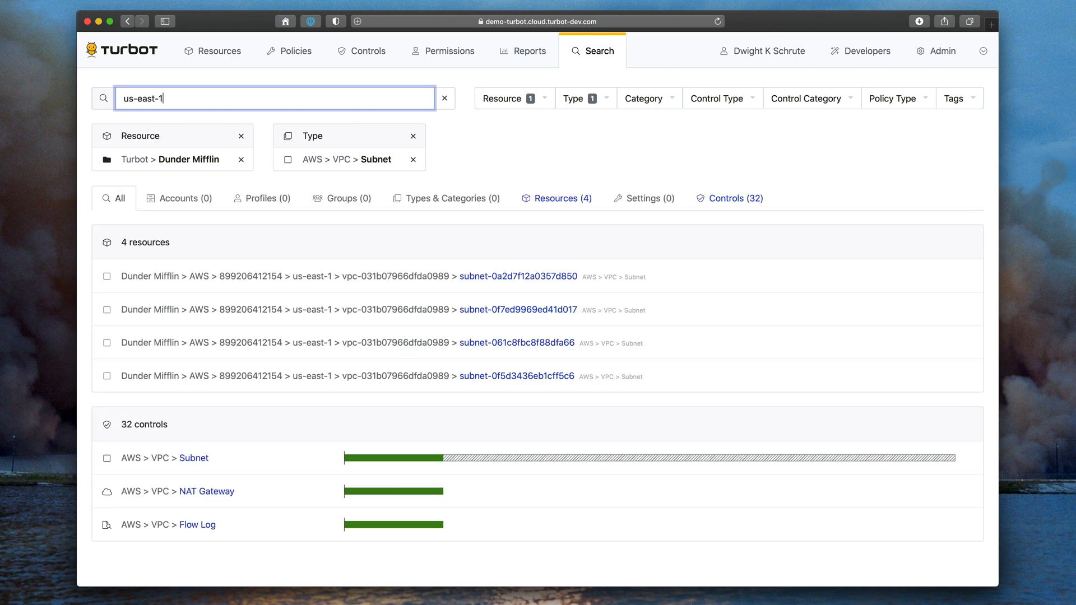
pyautogui.click(557, 199)
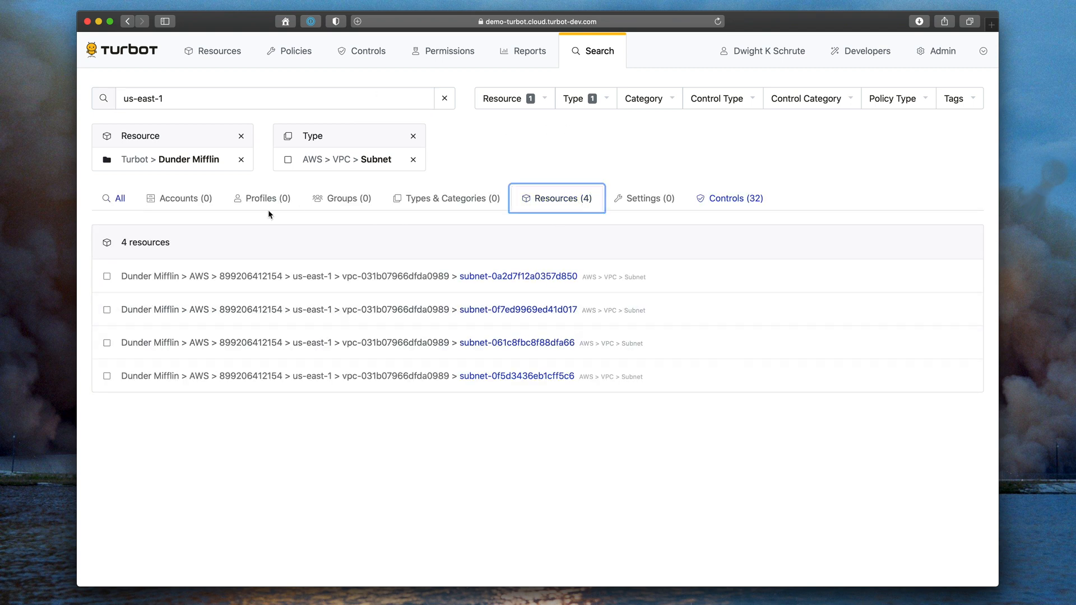
pyautogui.moveTo(498, 134)
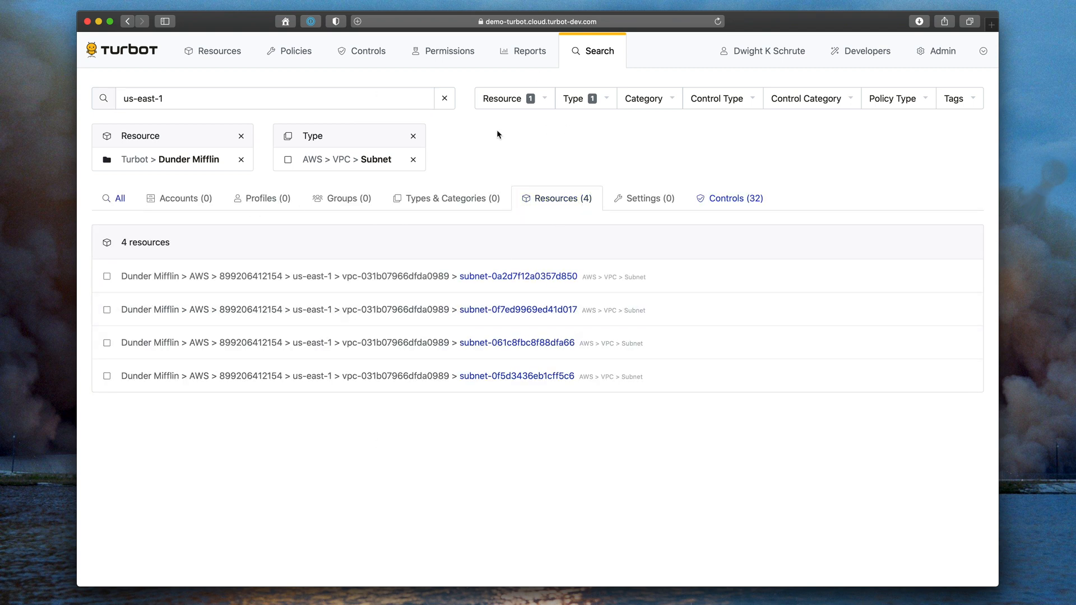
pyautogui.moveTo(529, 51)
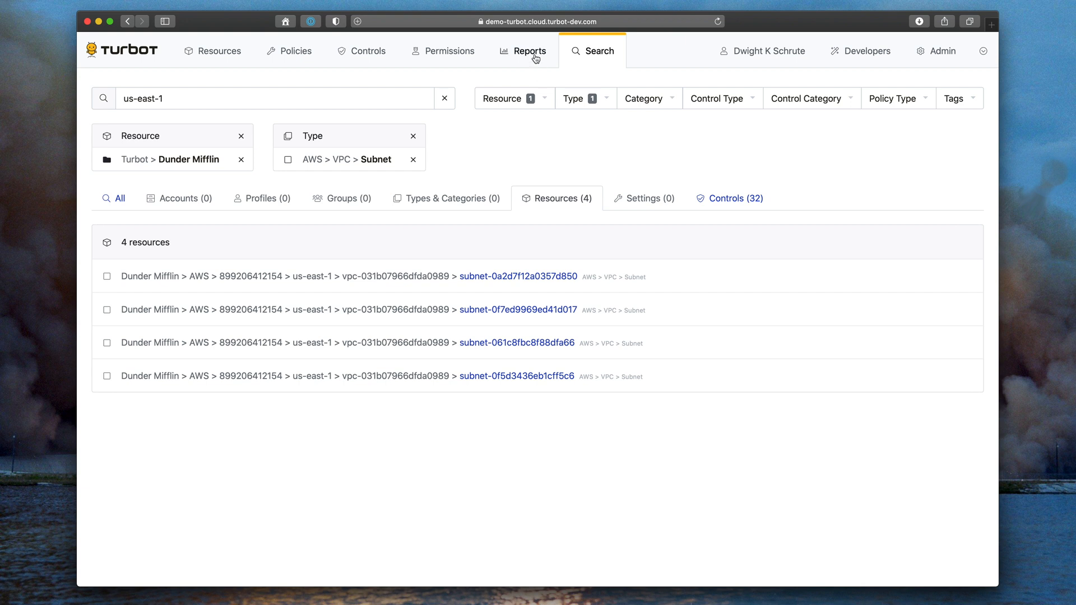
# View the Budget by Account report (12 accounts, one over budget), then return to Reports
pyautogui.click(529, 49)
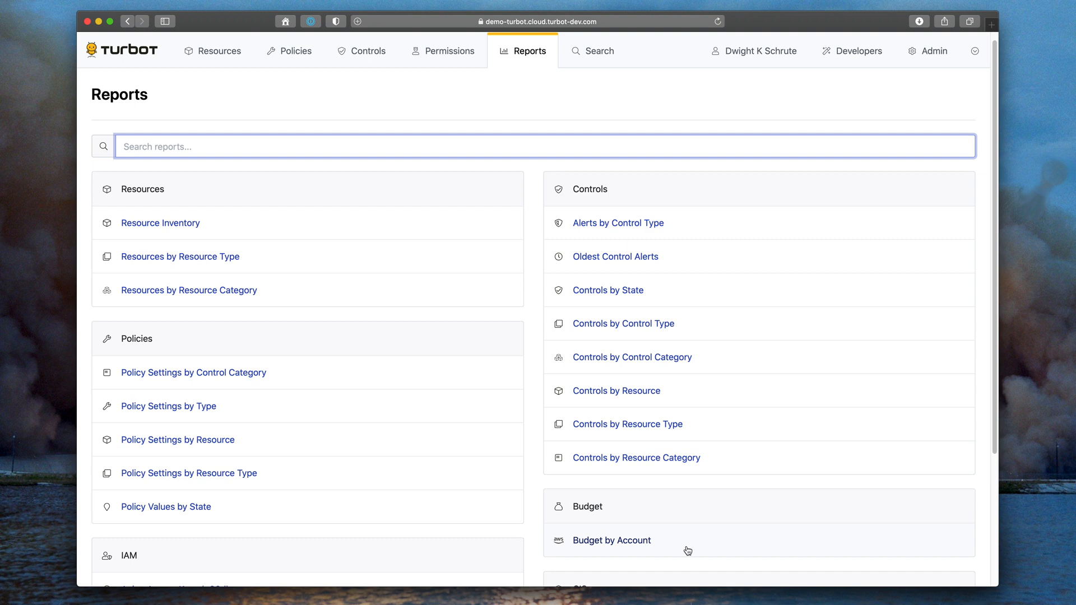
pyautogui.click(611, 541)
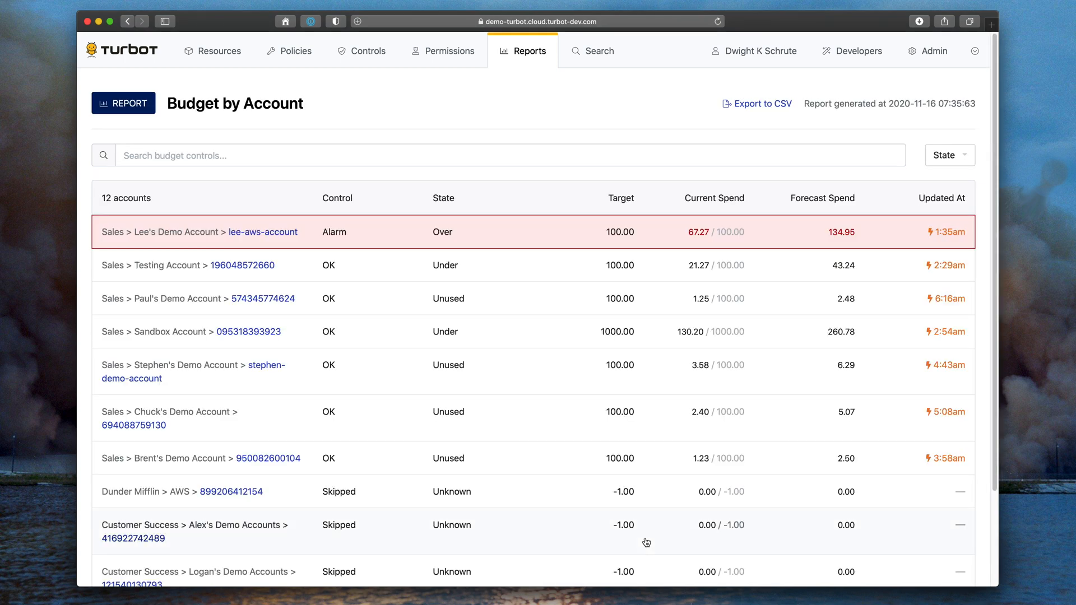
pyautogui.moveTo(612, 244)
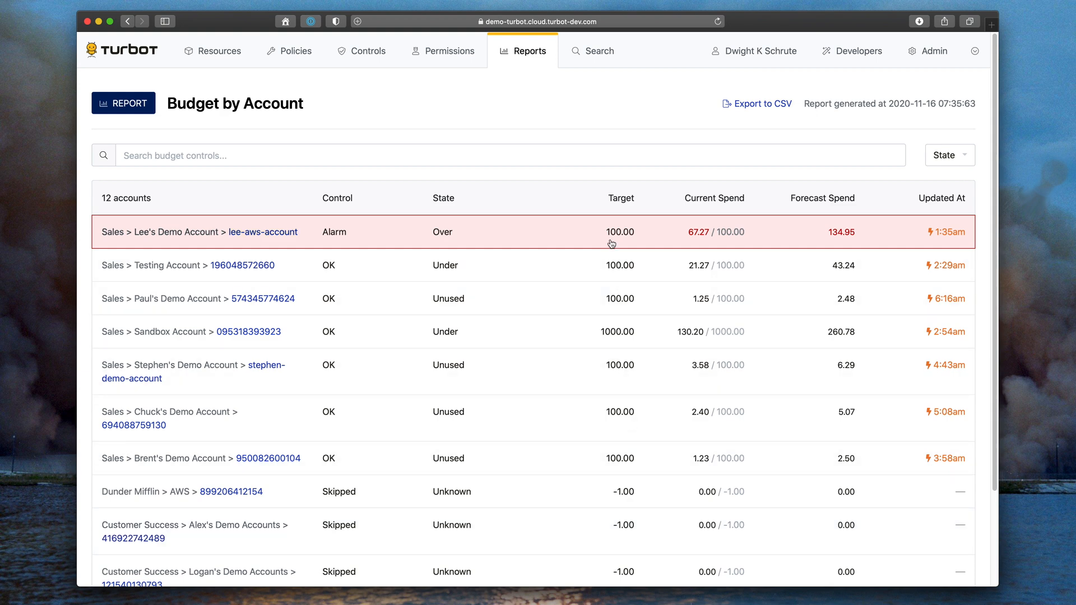
pyautogui.moveTo(632, 463)
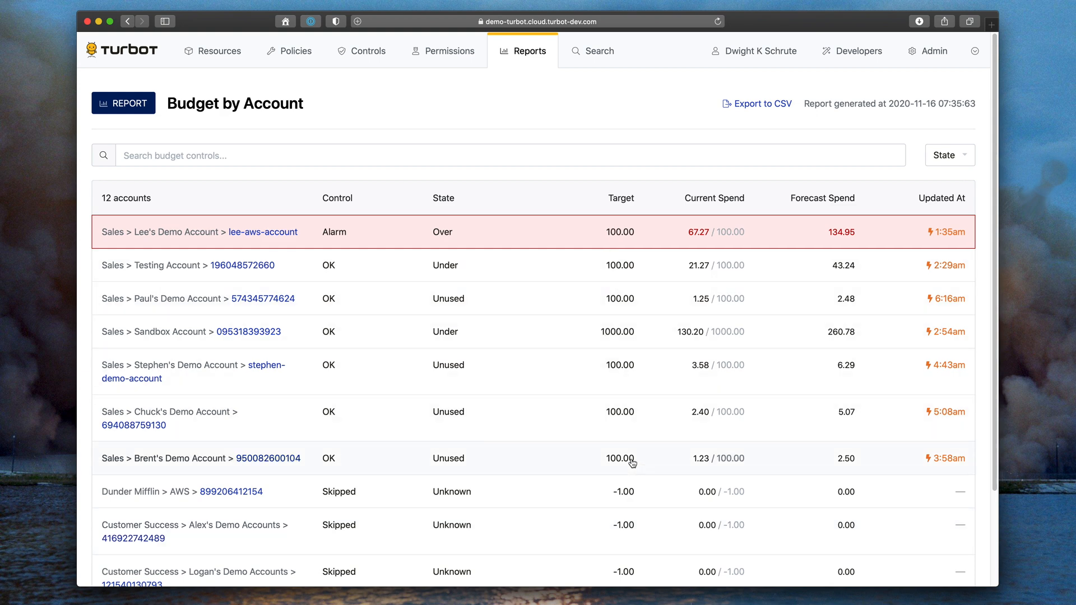
pyautogui.moveTo(490, 57)
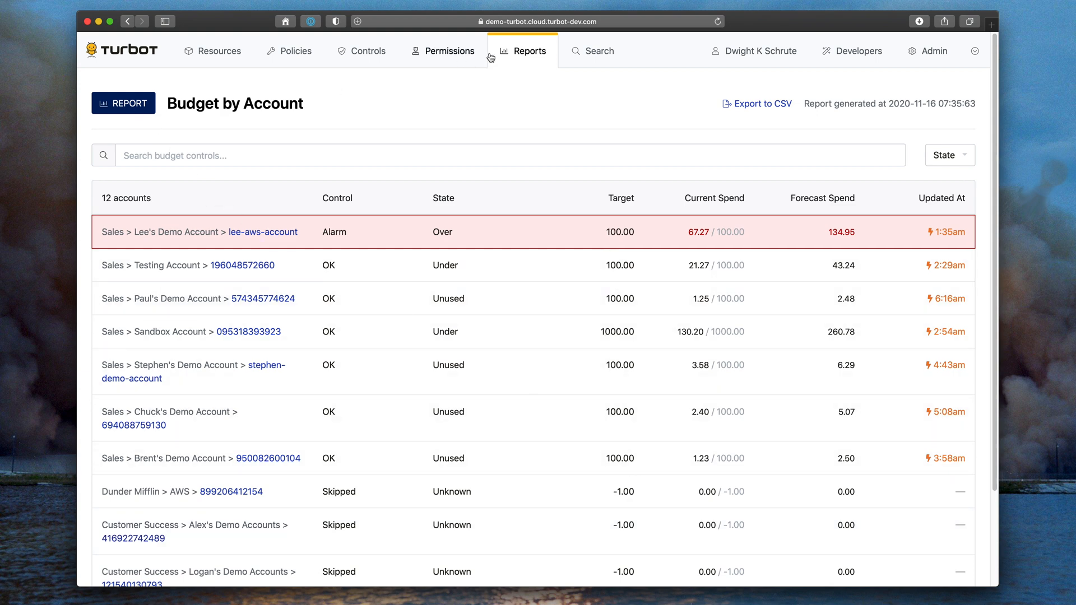
pyautogui.click(529, 51)
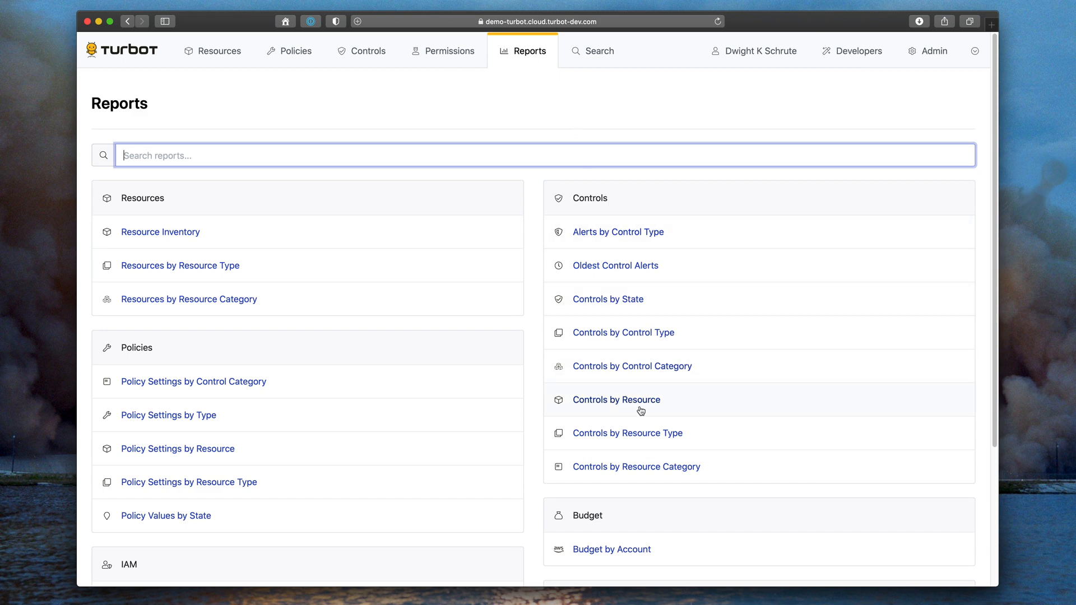
# Open Controls by Resource, filter it to Dunder Mifflin, and search control types for CIS
pyautogui.click(617, 400)
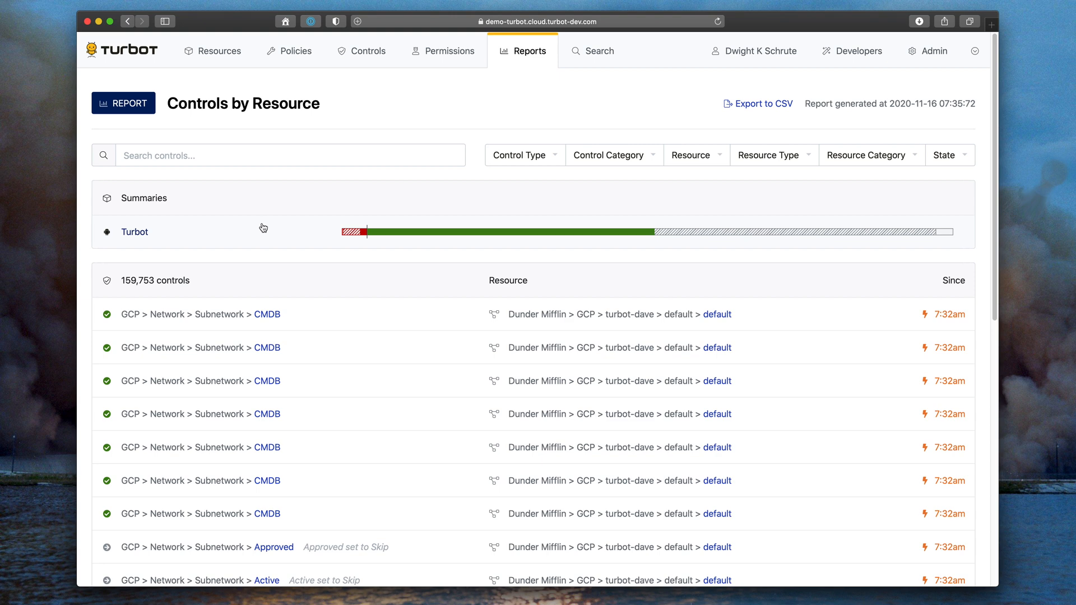
pyautogui.click(694, 155)
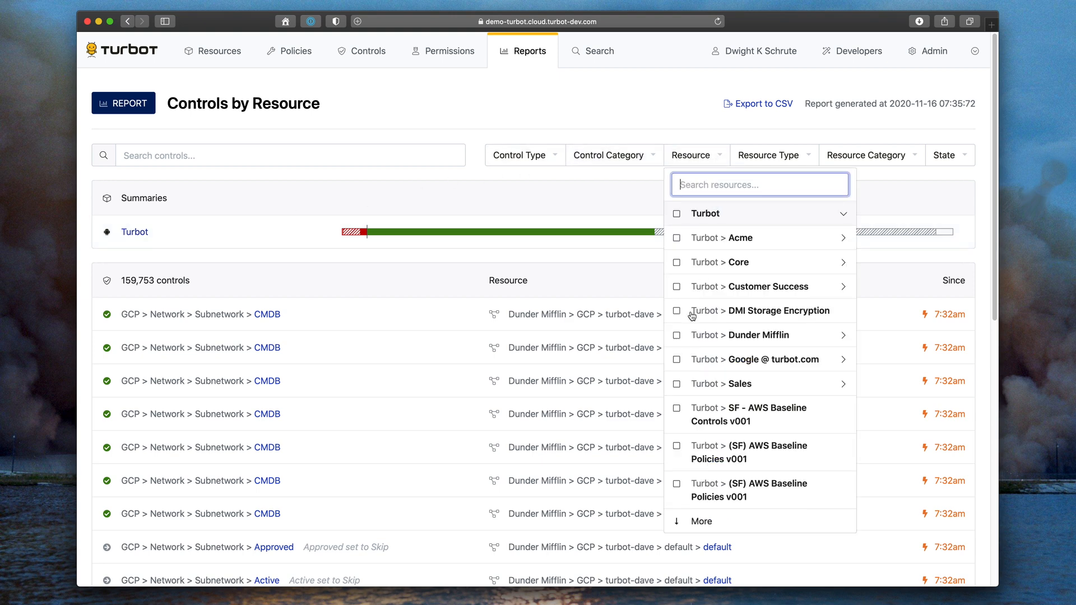
pyautogui.click(677, 335)
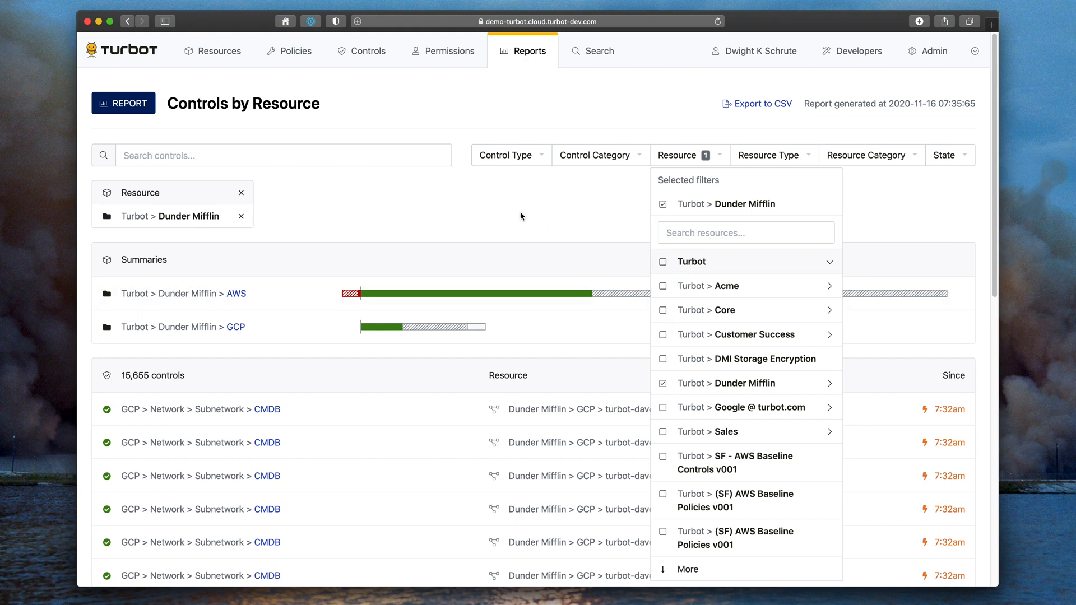
pyautogui.click(507, 154)
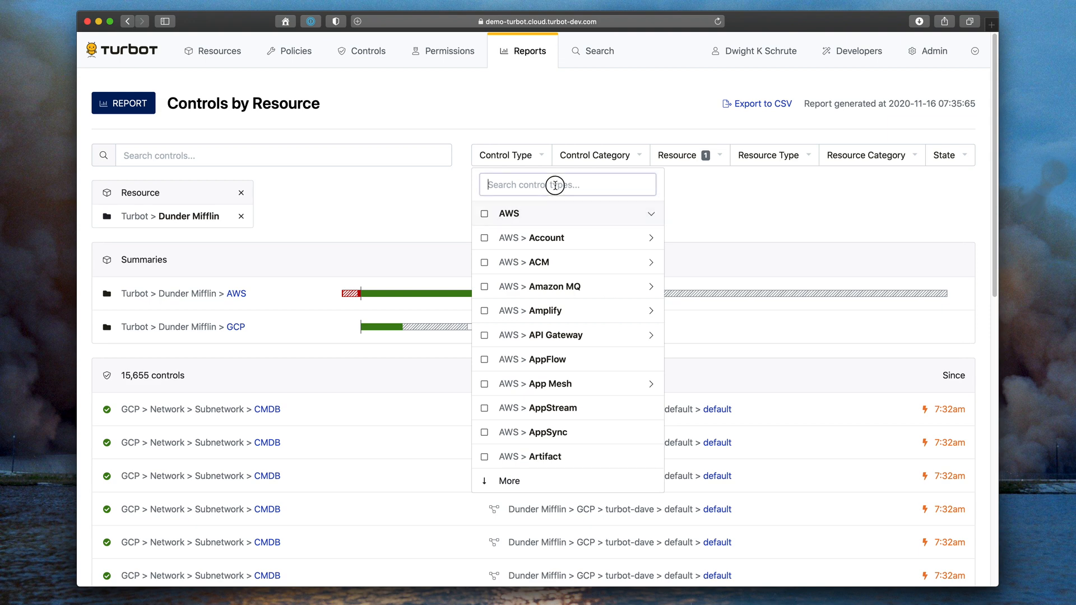
pyautogui.write('cis')
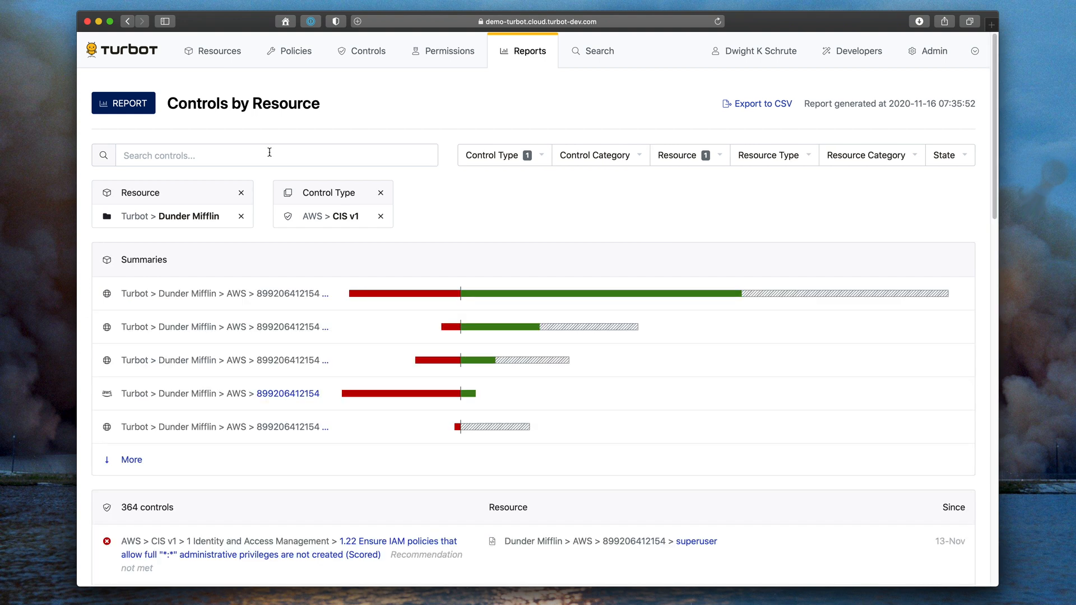
pyautogui.moveTo(950, 155)
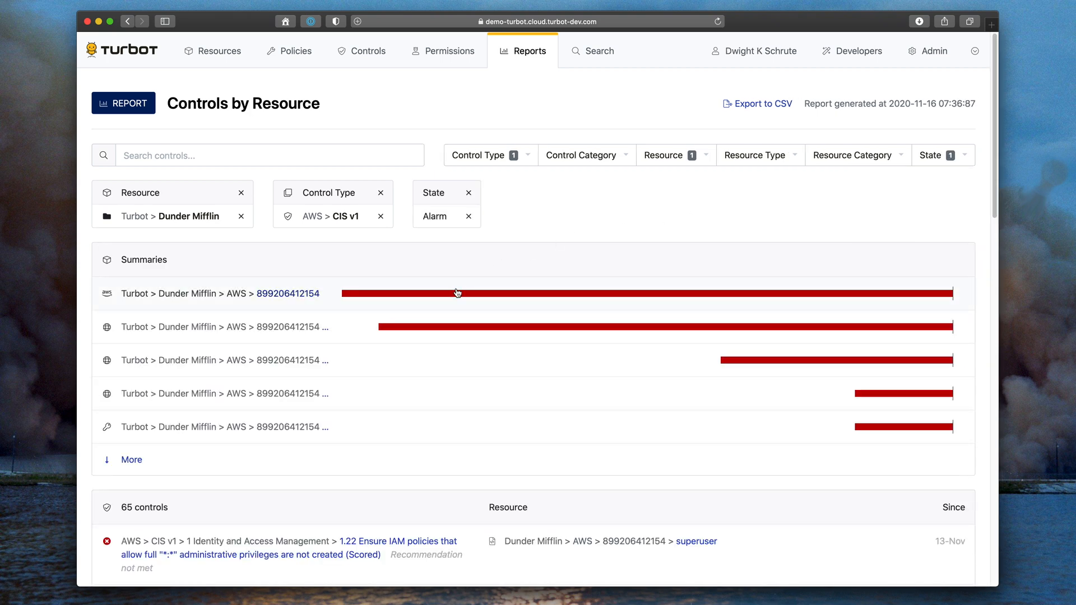
pyautogui.scroll(-3)
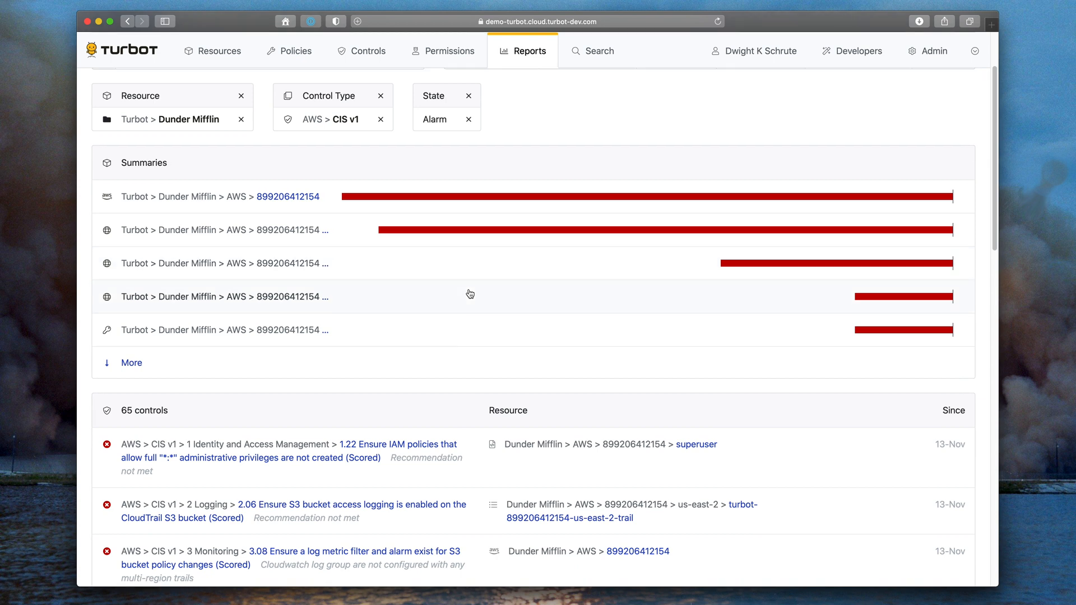
pyautogui.scroll(3)
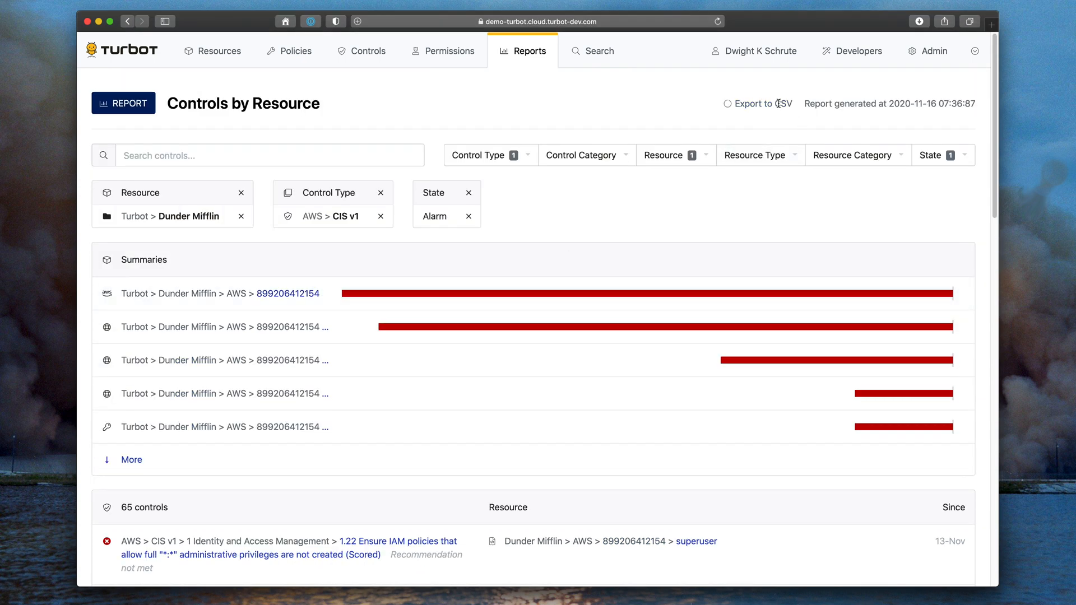
pyautogui.moveTo(757, 104)
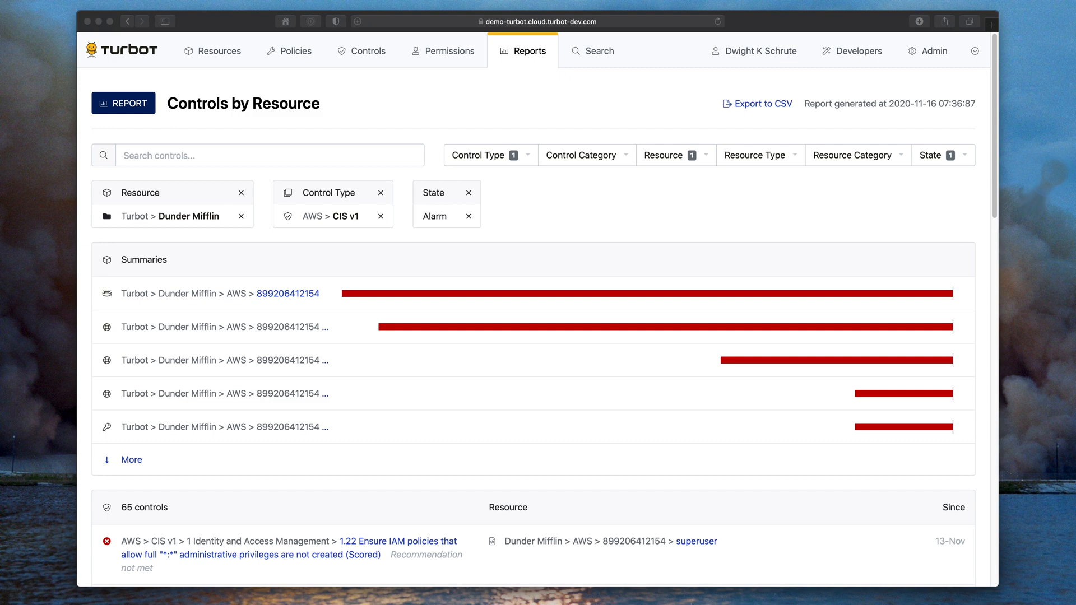
pyautogui.click(758, 104)
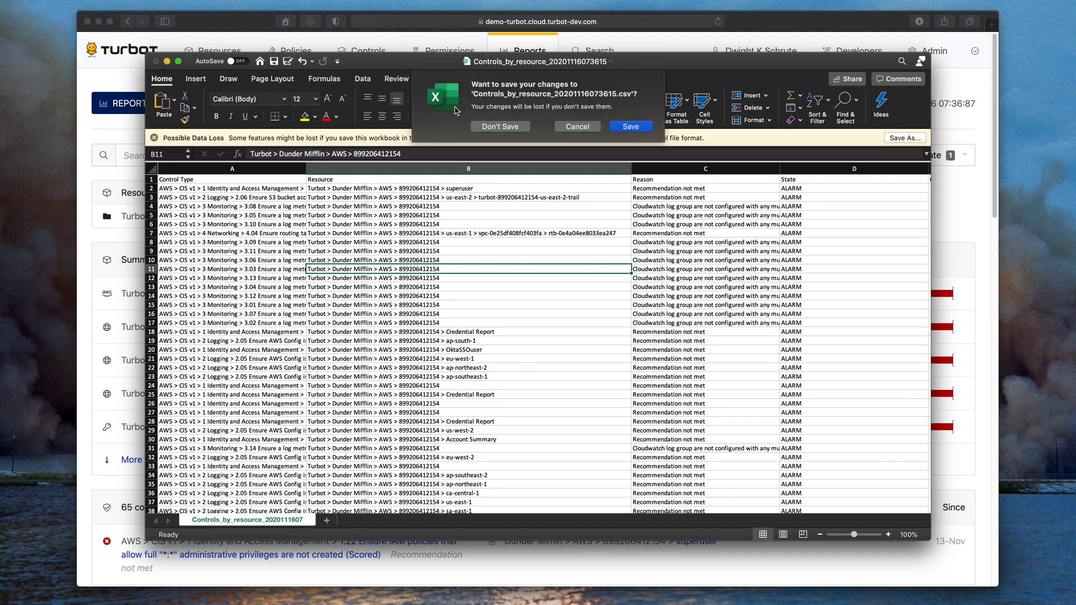
pyautogui.click(500, 126)
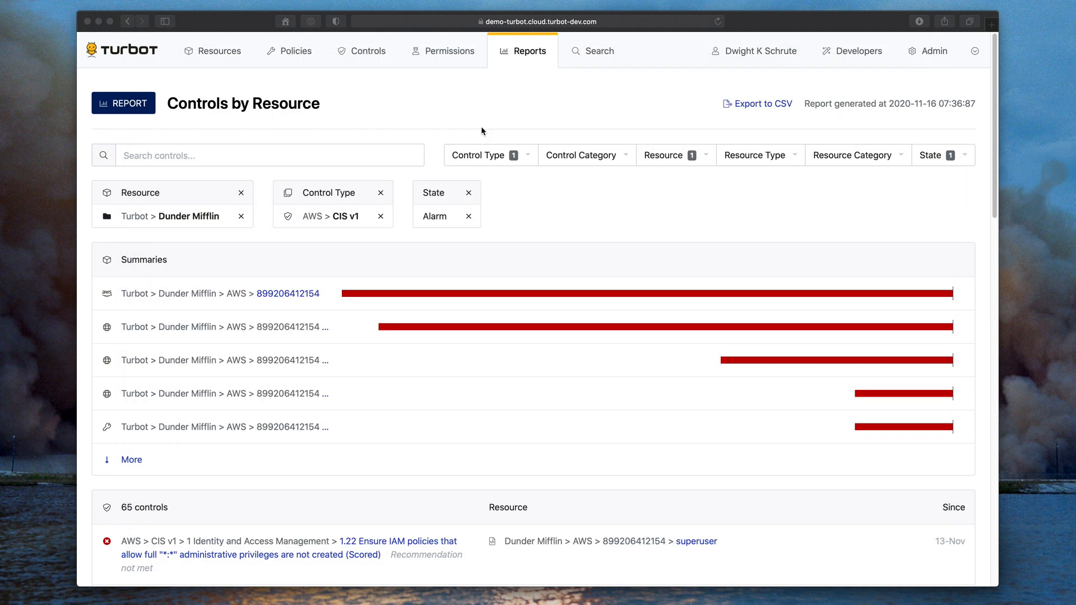